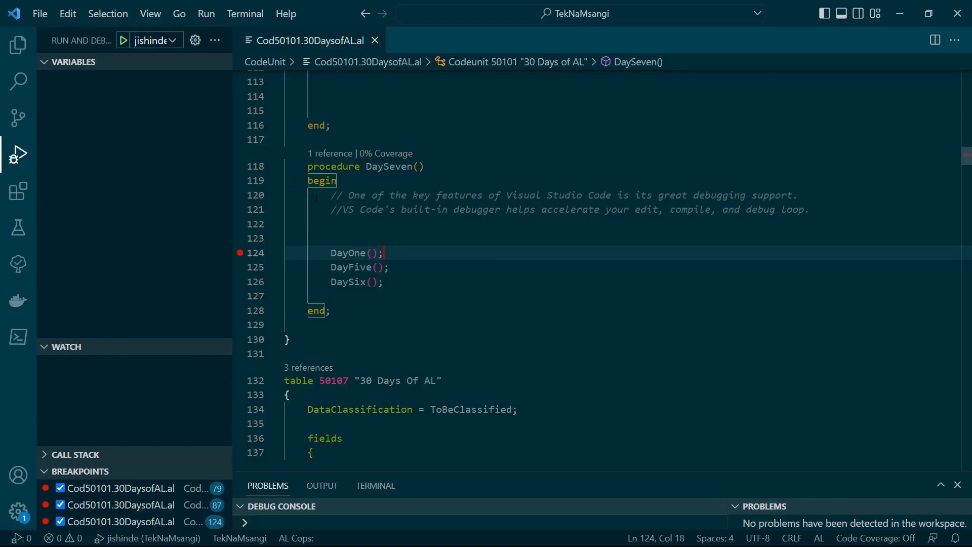
Step: Toggle off the breakpoint at Cust.Reset on line 79 via Run > Toggle Breakpoint
click(206, 13)
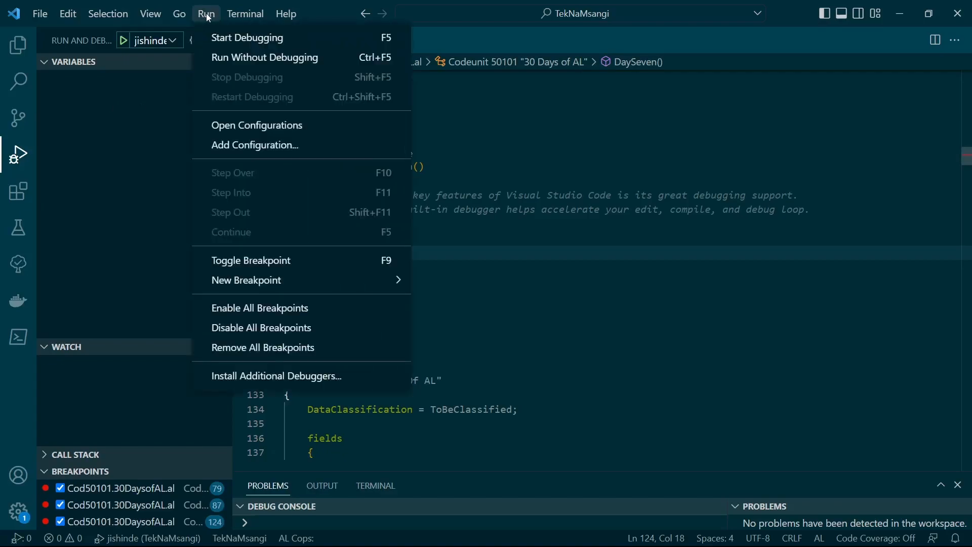
mouse_move(279, 260)
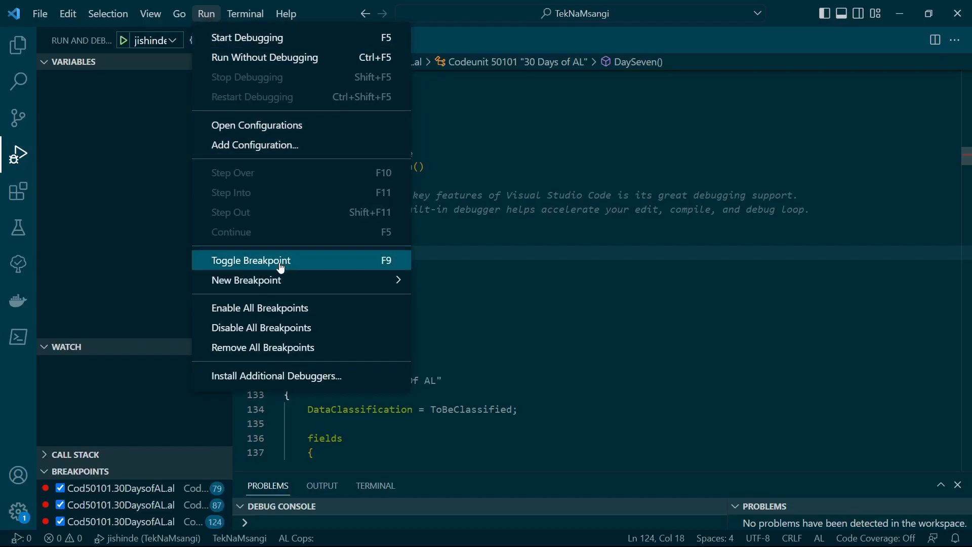
mouse_move(444, 251)
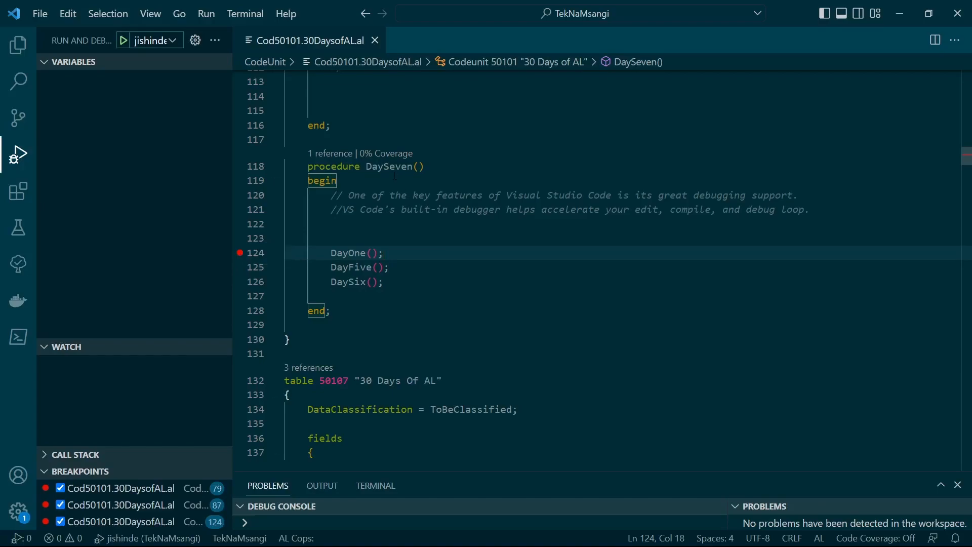
right_click(360, 281)
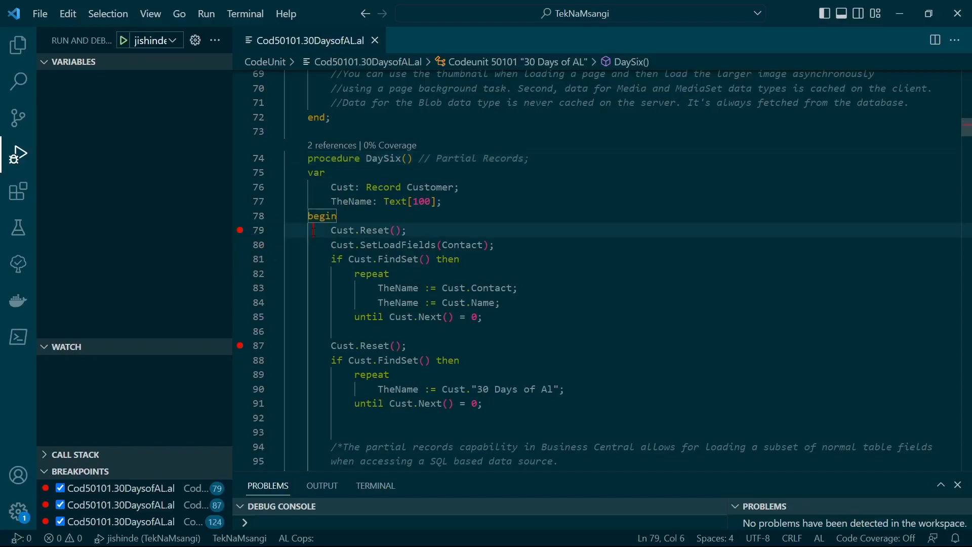
click(205, 13)
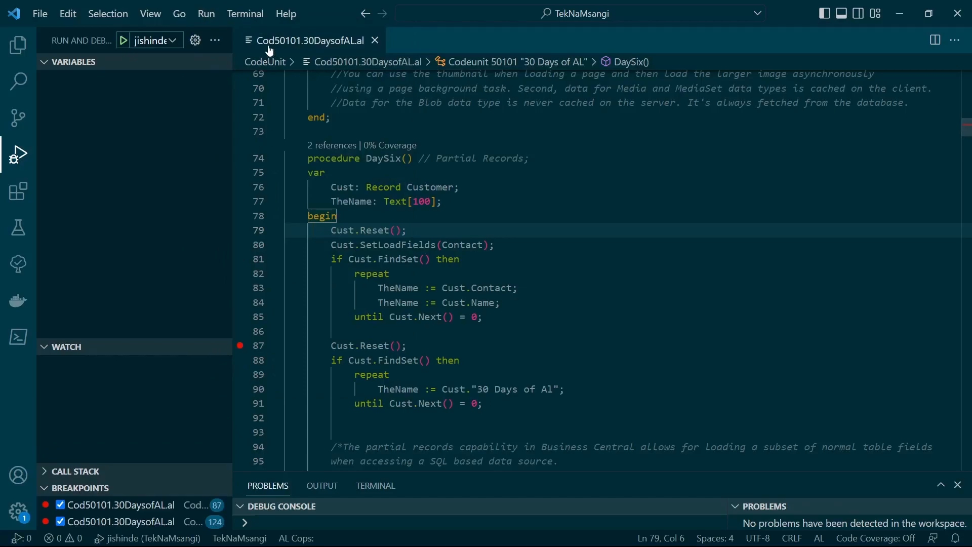
Step: Restore the line 79 breakpoint and add one on the TheName := Cust.Contact line
click(206, 13)
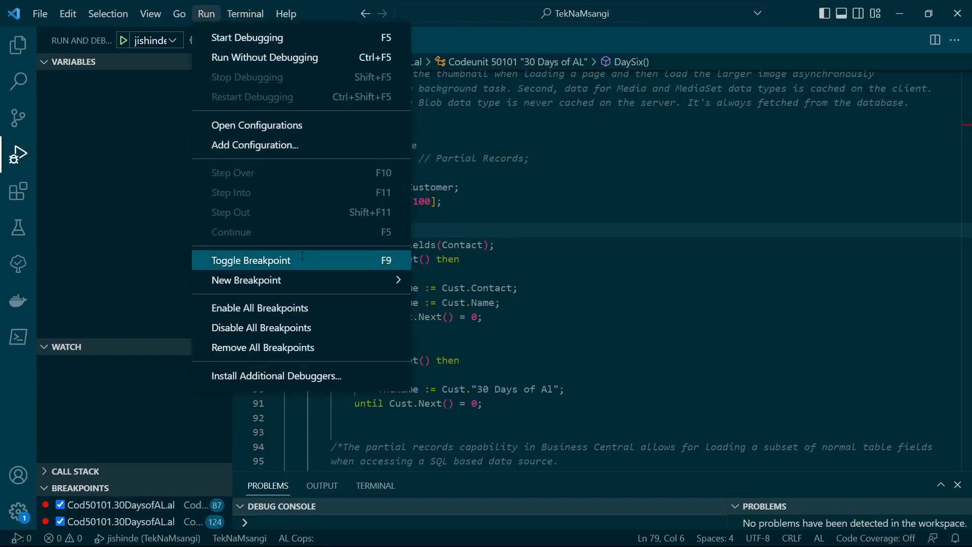
click(251, 260)
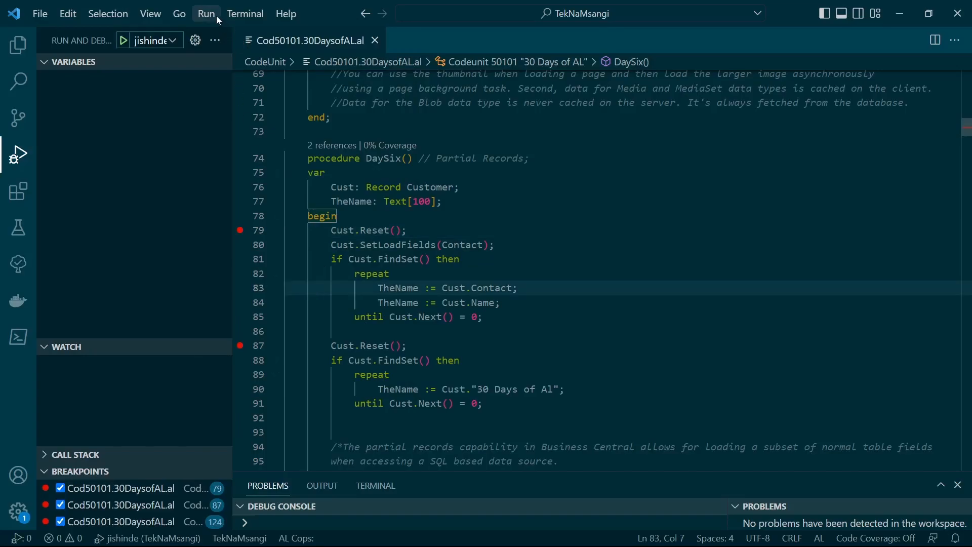
click(206, 13)
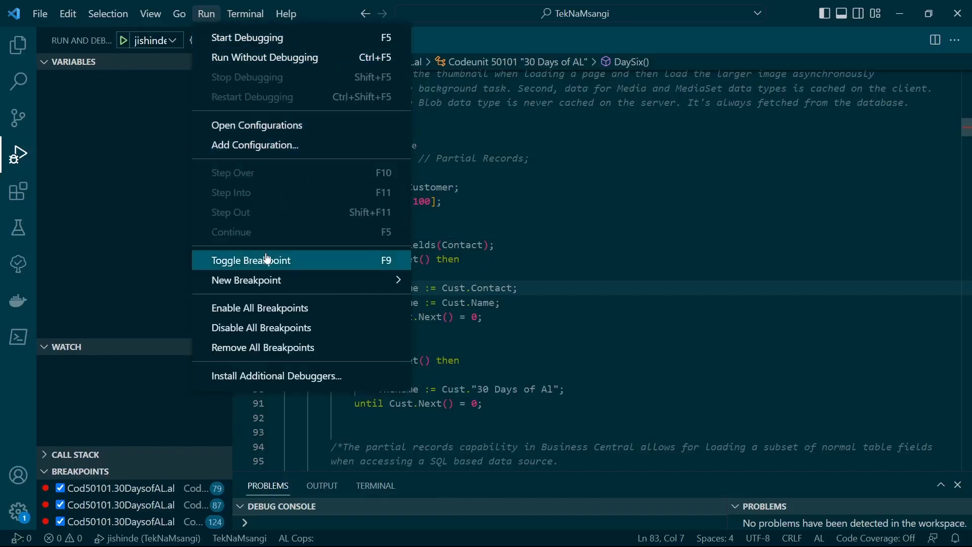
click(251, 260)
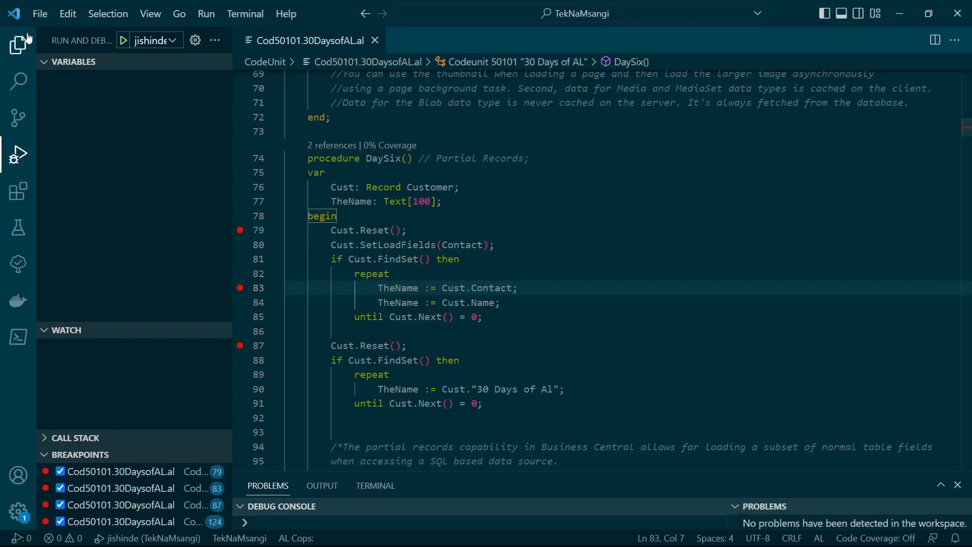
Step: Check the project's file tree and the build output log before launching
click(18, 43)
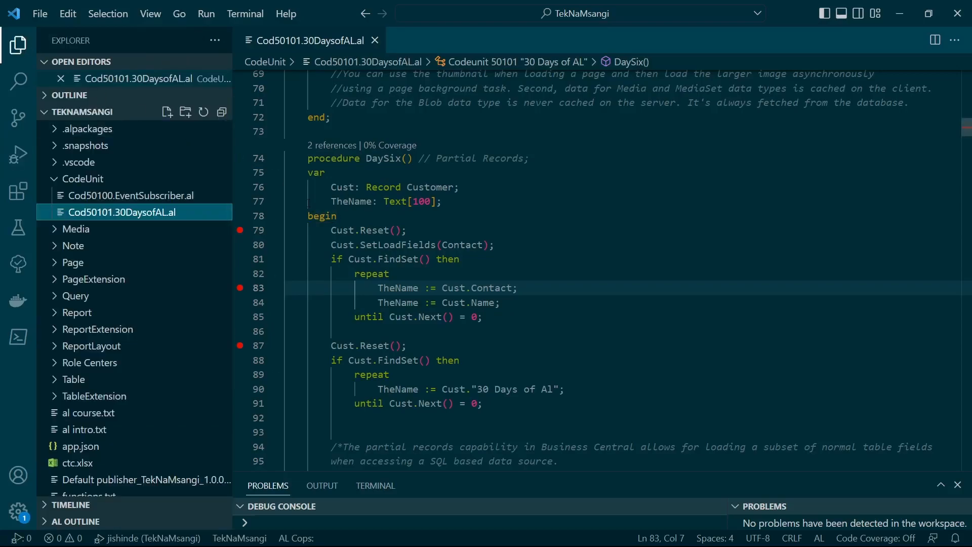
click(18, 45)
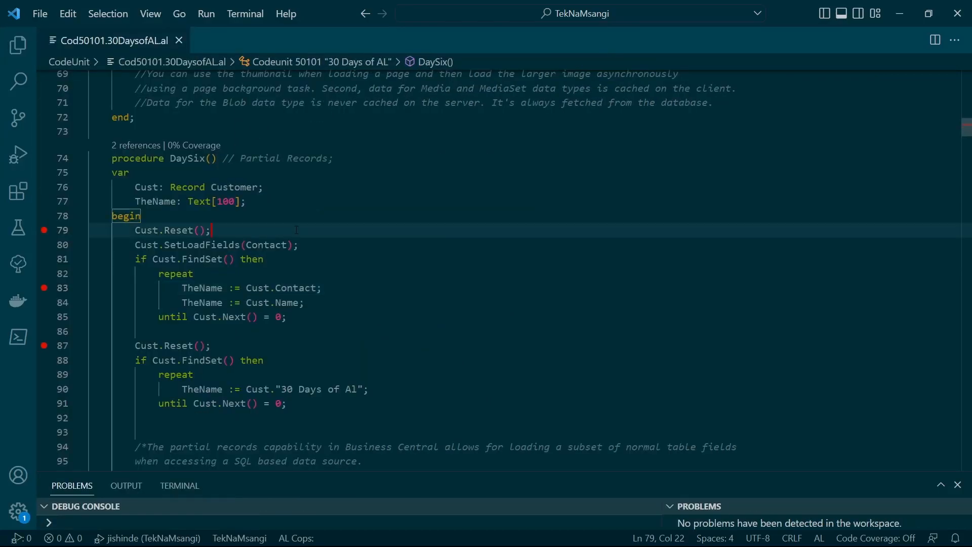
click(126, 485)
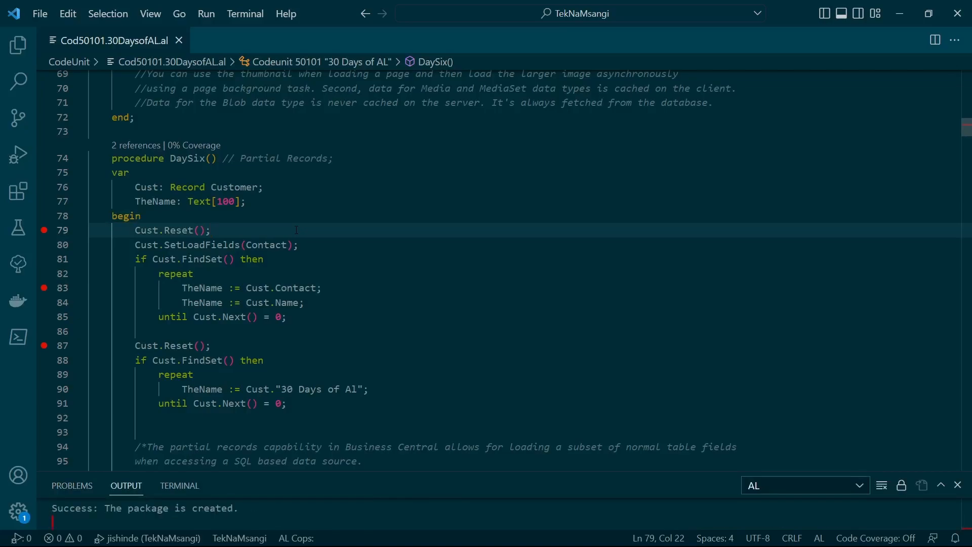
click(236, 41)
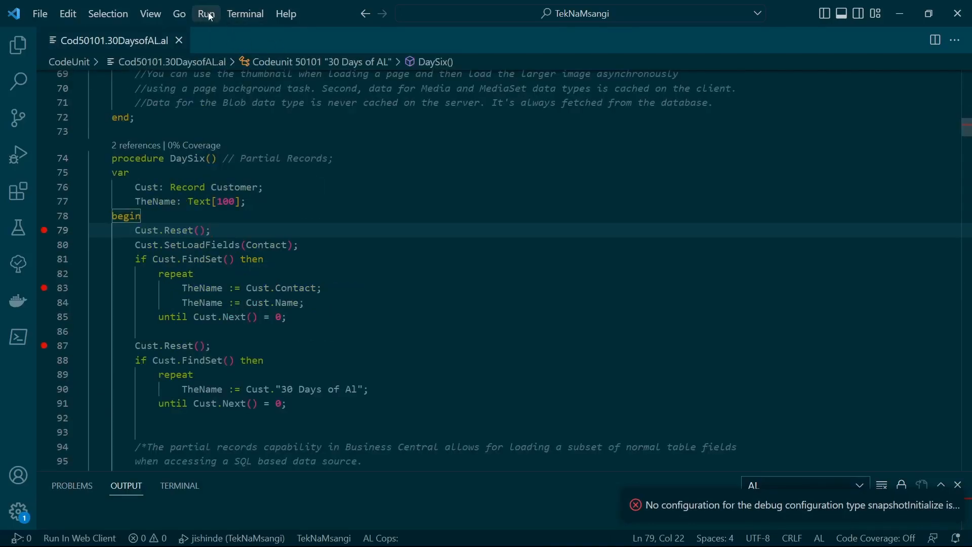
Step: Start debugging (F5) so the Business Central web client opens the 30 Days Of AL list
click(206, 13)
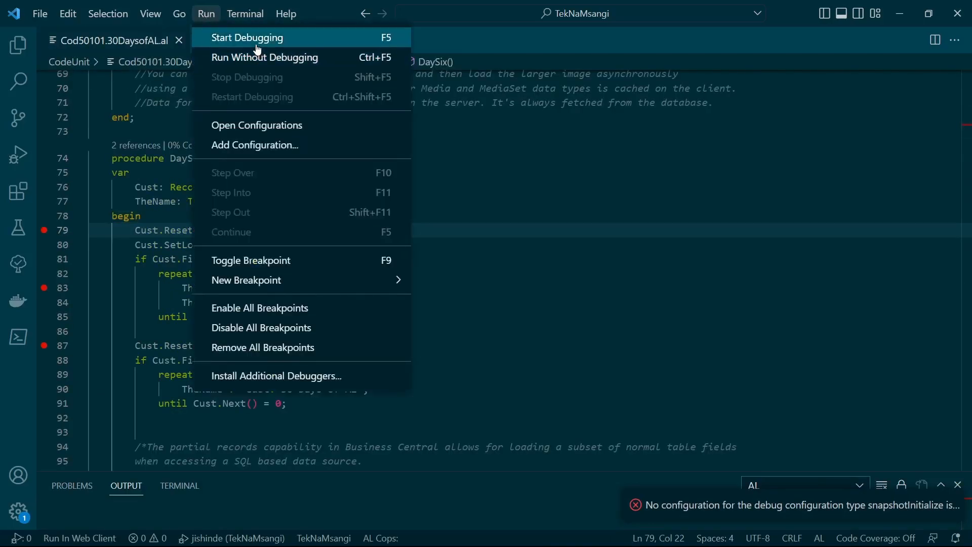
click(247, 38)
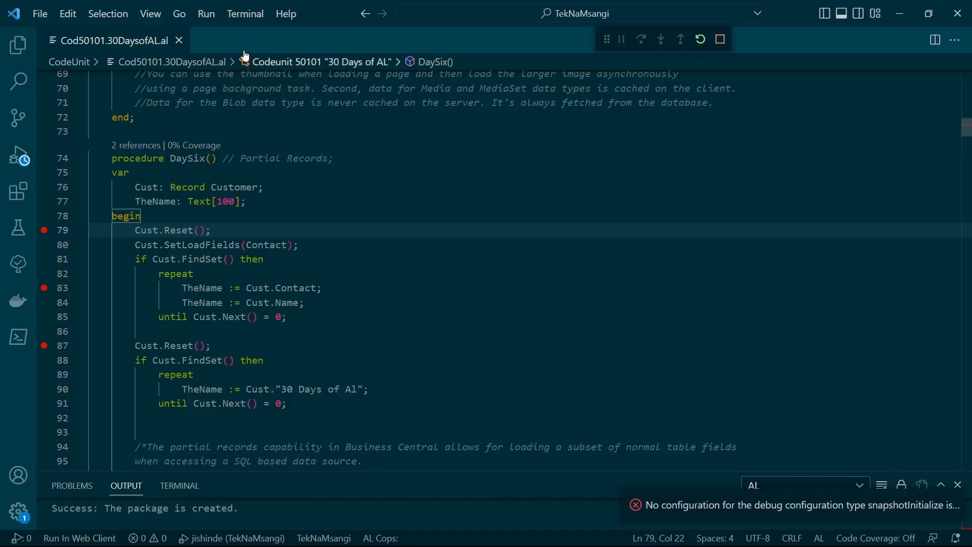
click(525, 9)
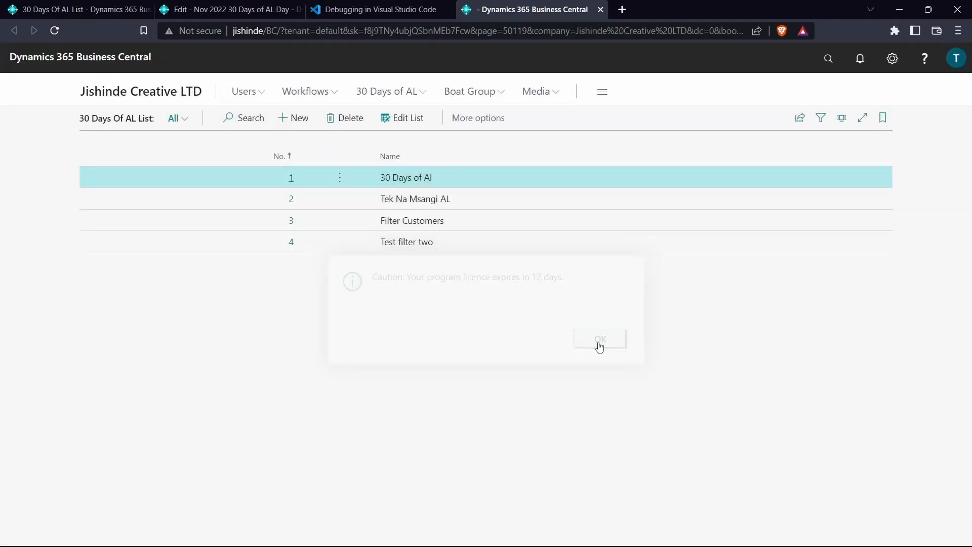
Step: View the 30 Days of AI record card and show its Category 4 actions including The Day Seven
click(340, 177)
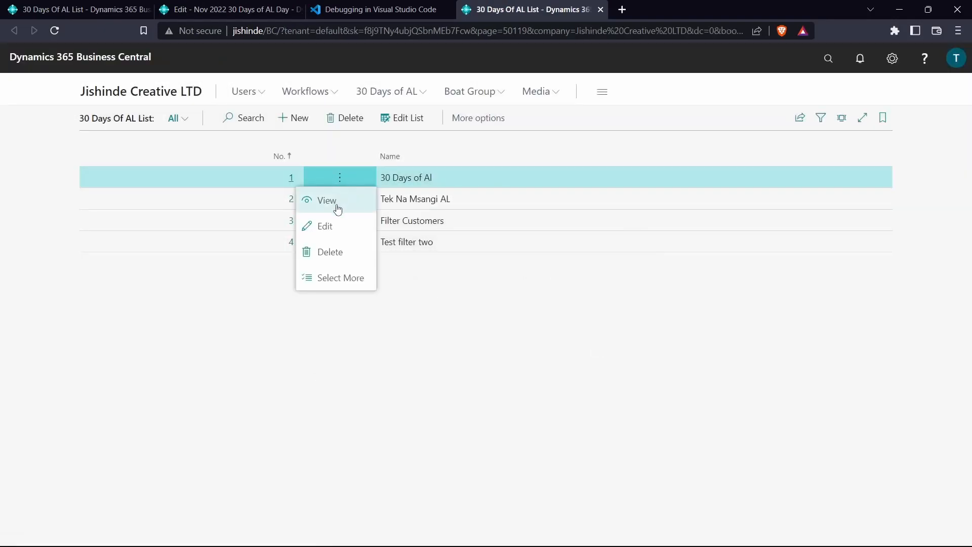
click(327, 201)
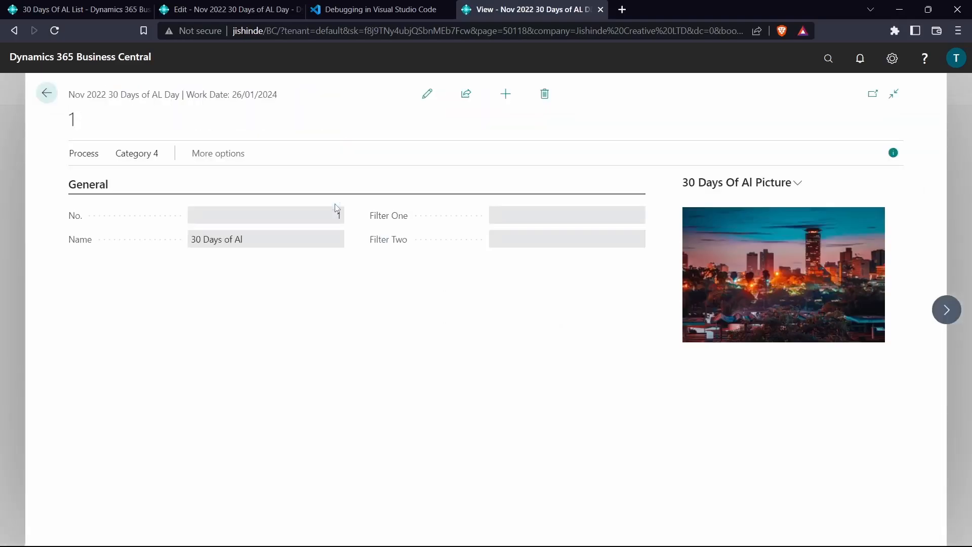
click(137, 153)
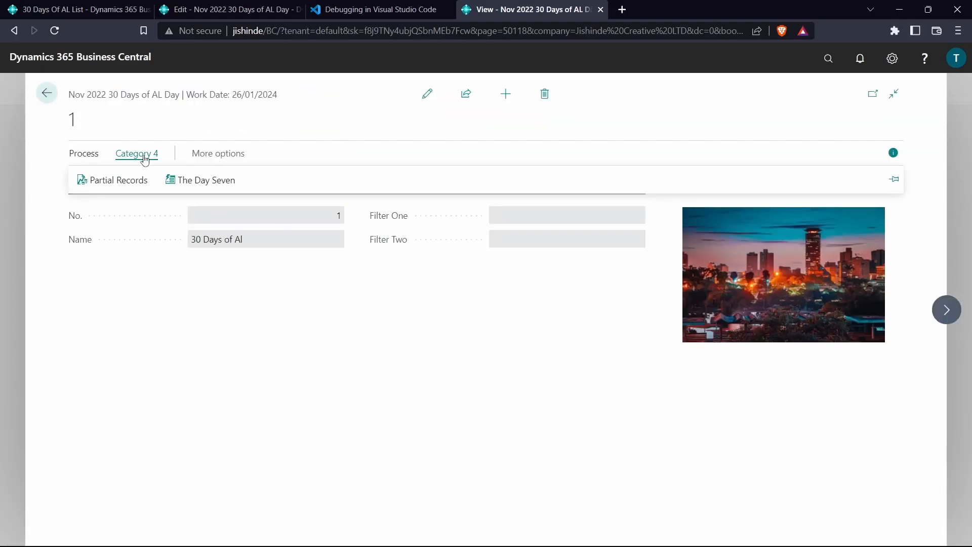
mouse_move(204, 180)
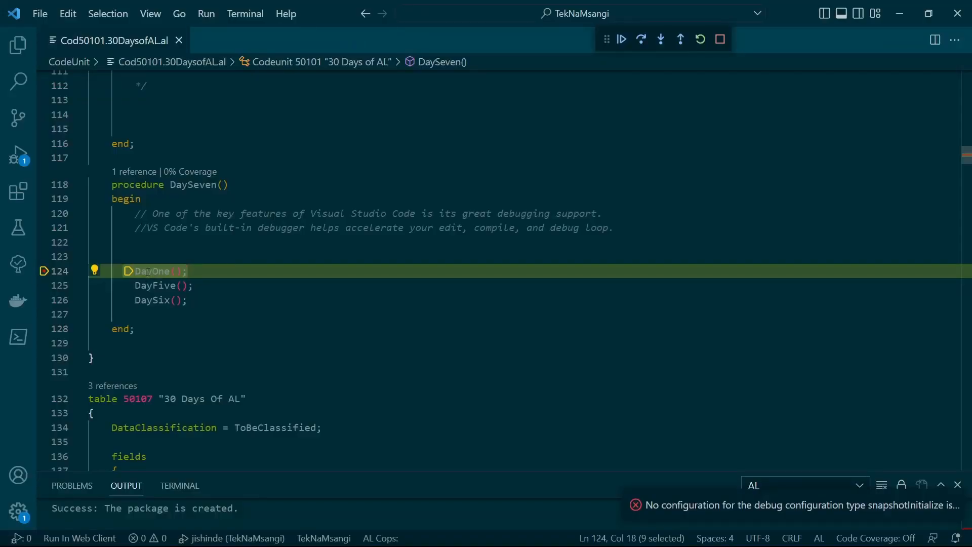
mouse_move(60, 273)
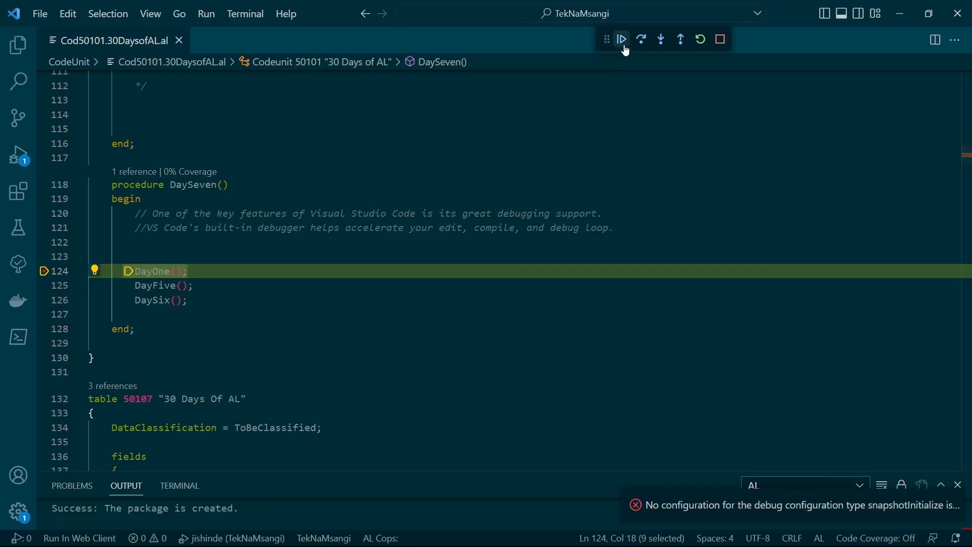
mouse_move(621, 38)
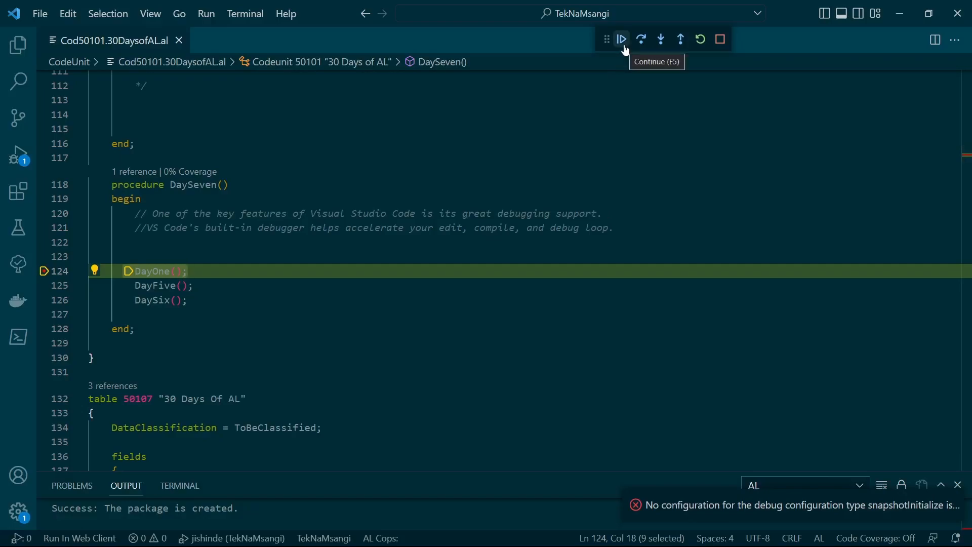
mouse_move(621, 67)
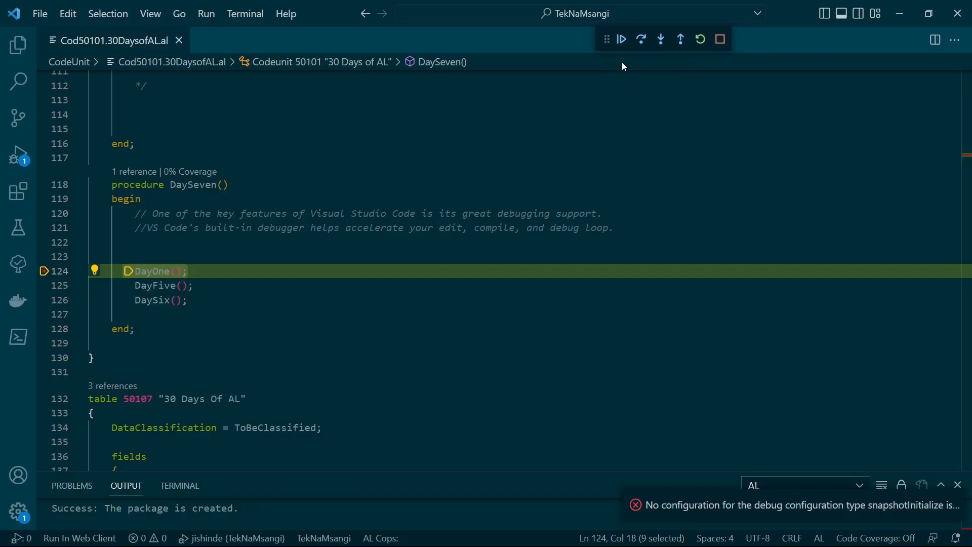
Step: Continue from the DaySeven breakpoint to the Cust.Reset breakpoint on line 79 in DaySix
click(620, 39)
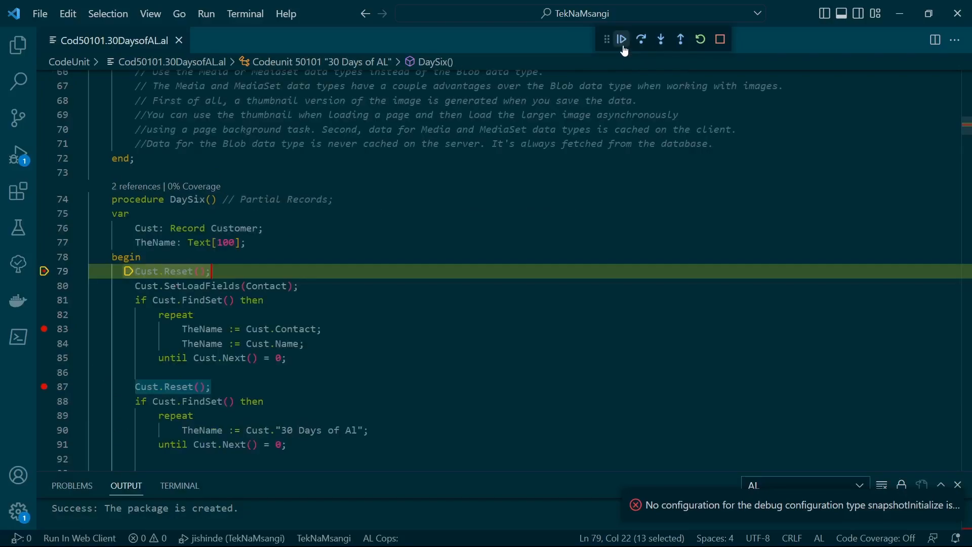
mouse_move(621, 39)
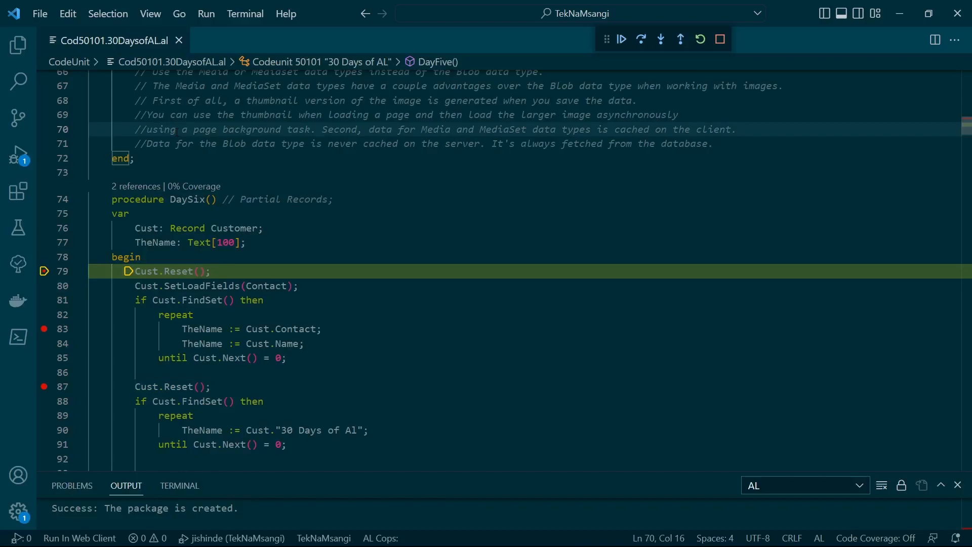
scroll(up, 3)
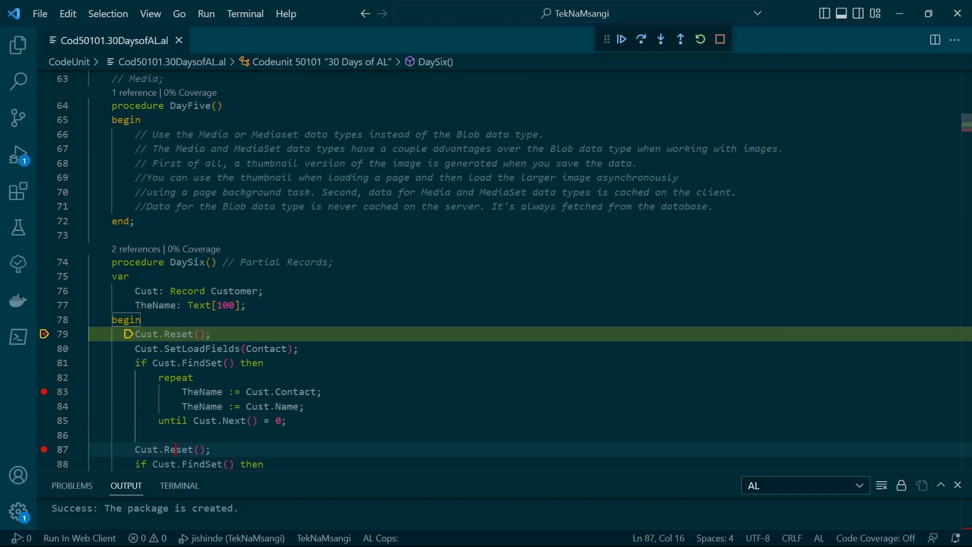
mouse_move(640, 51)
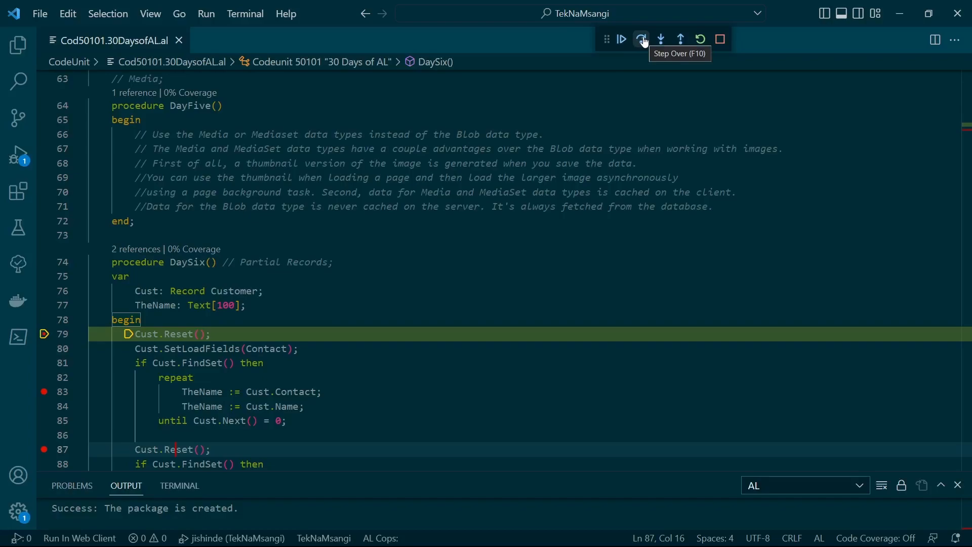
Step: Step over SetLoadFields and FindSet into the repeat loop to the TheName := Cust.Name line
click(642, 39)
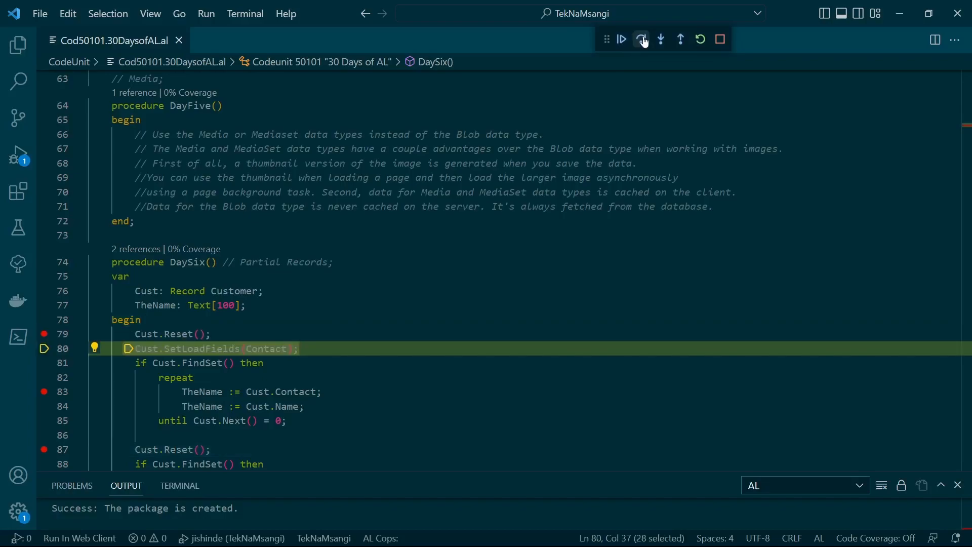
click(641, 38)
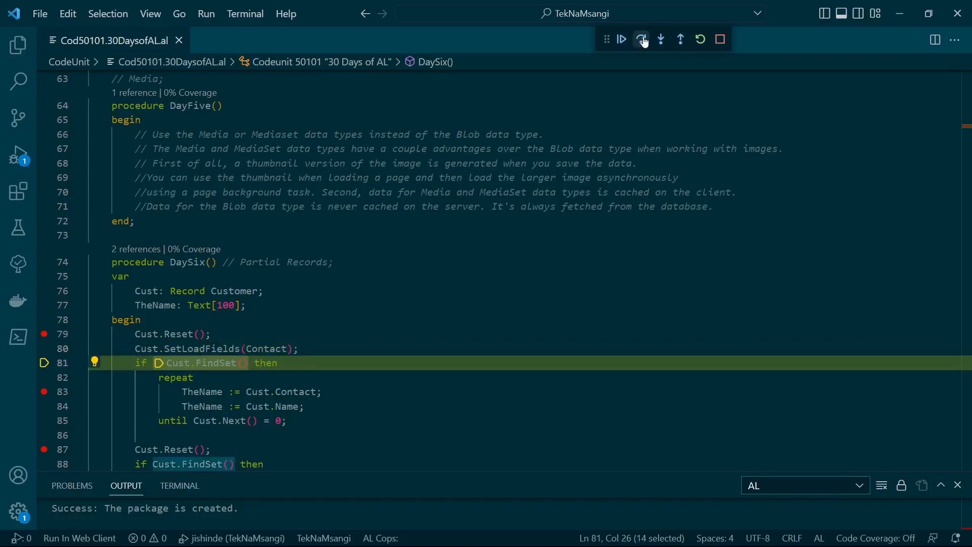
click(641, 39)
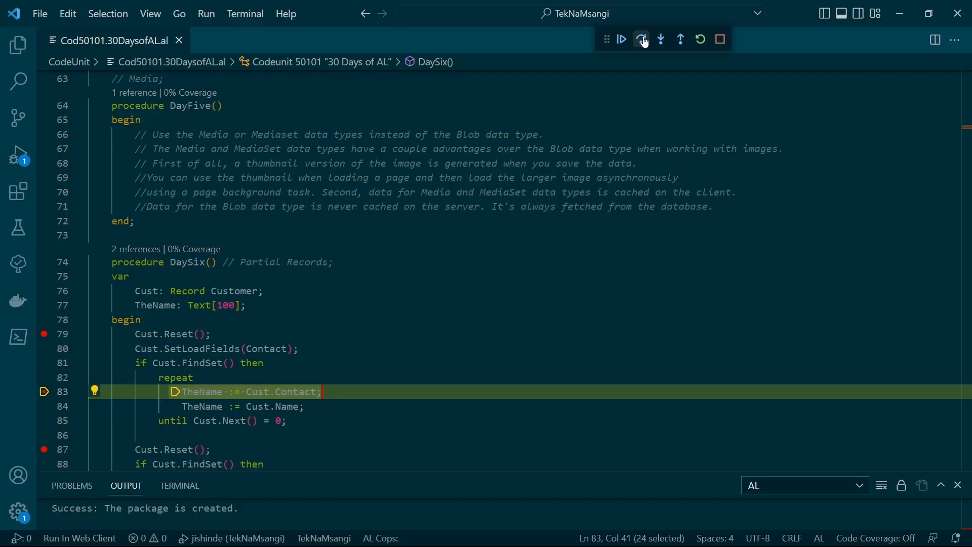
click(641, 39)
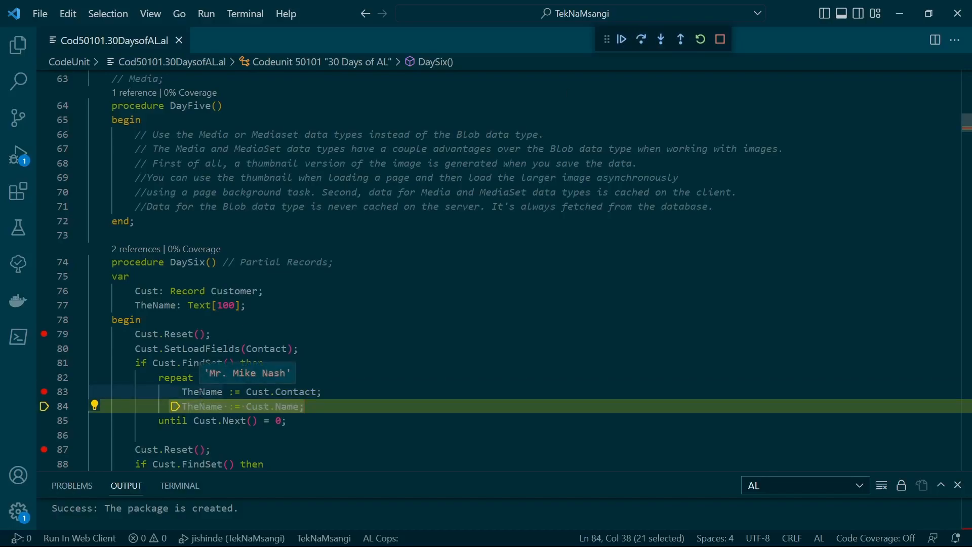
mouse_move(201, 406)
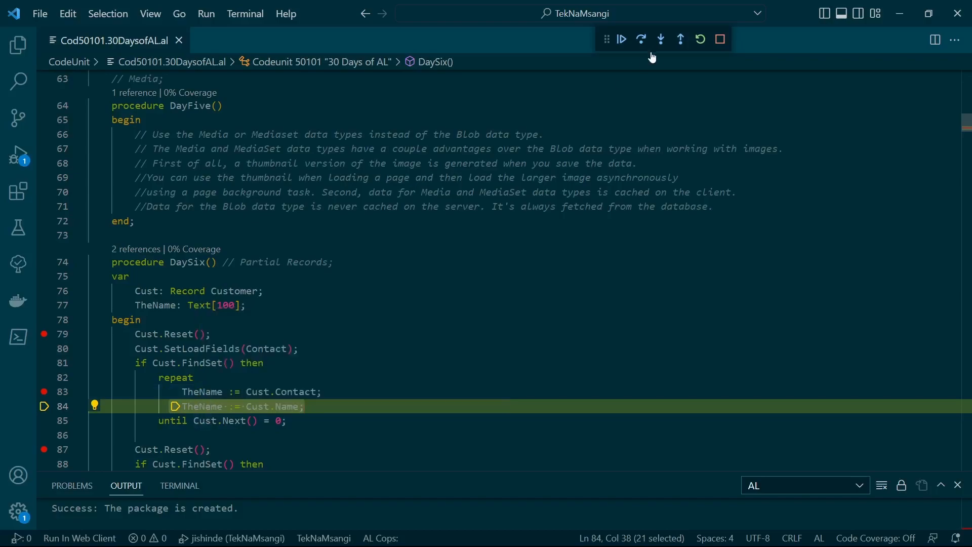
mouse_move(661, 39)
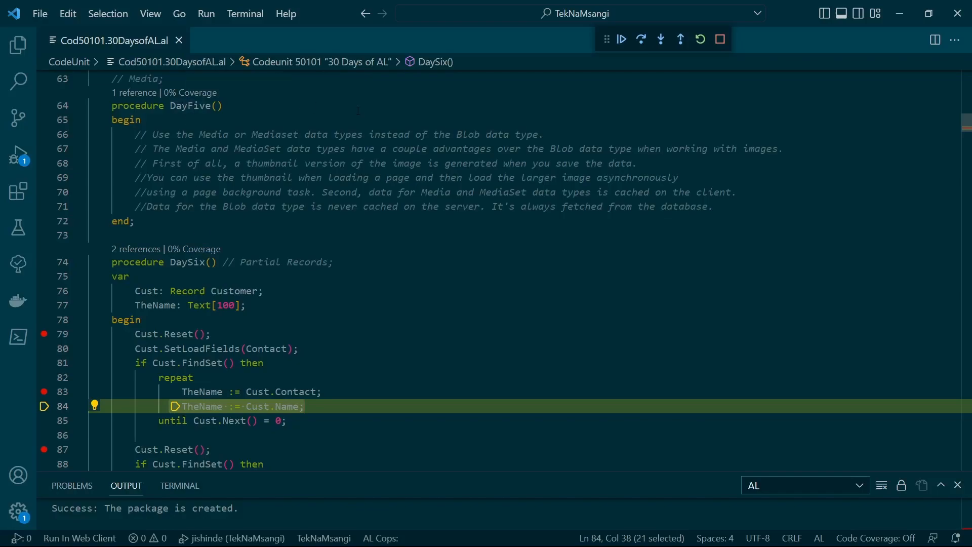
mouse_move(630, 57)
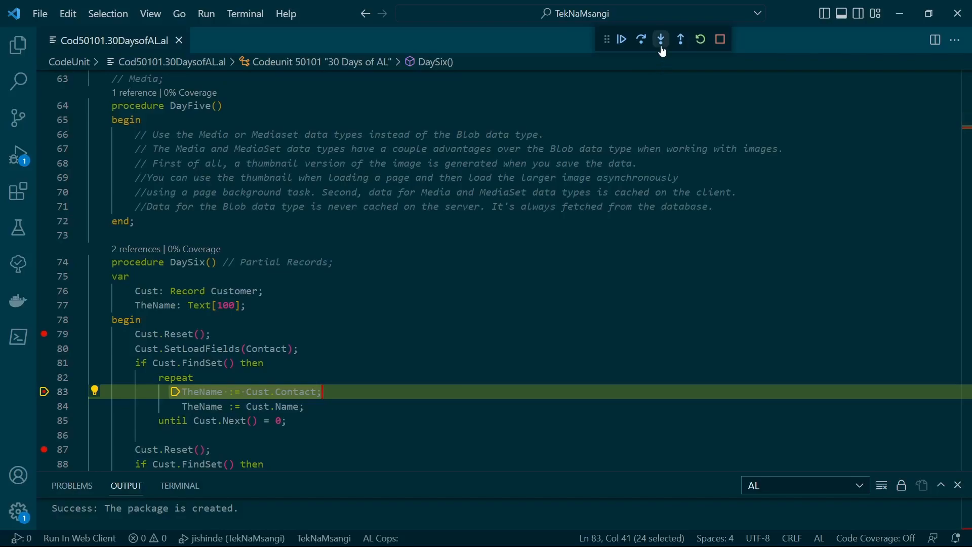
Step: Step through the first customer loop's Next checks and Contact/Name assignments
click(661, 38)
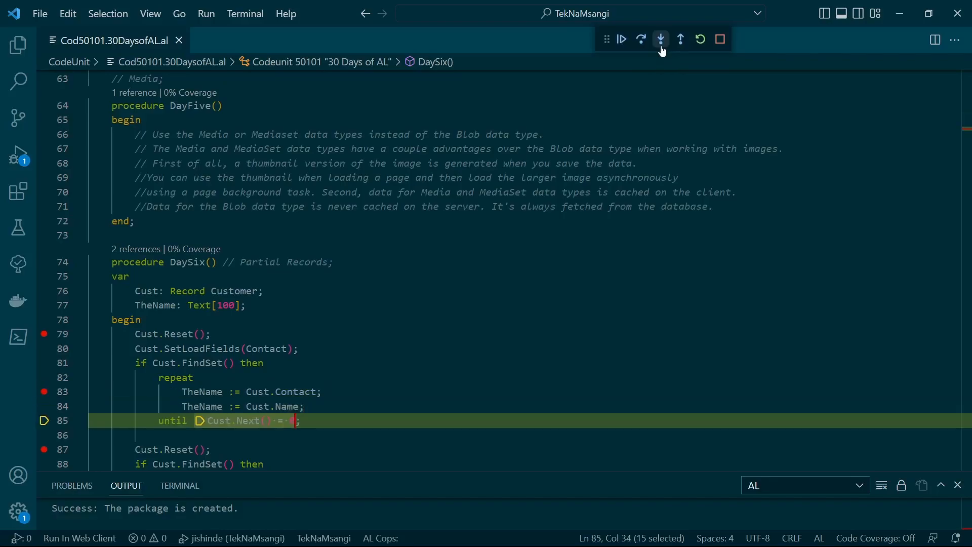
click(661, 39)
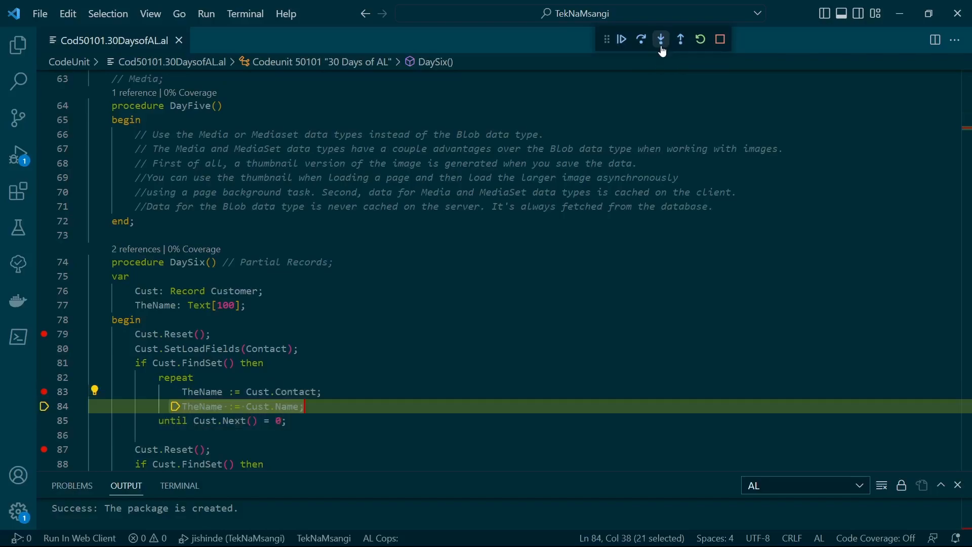
click(661, 39)
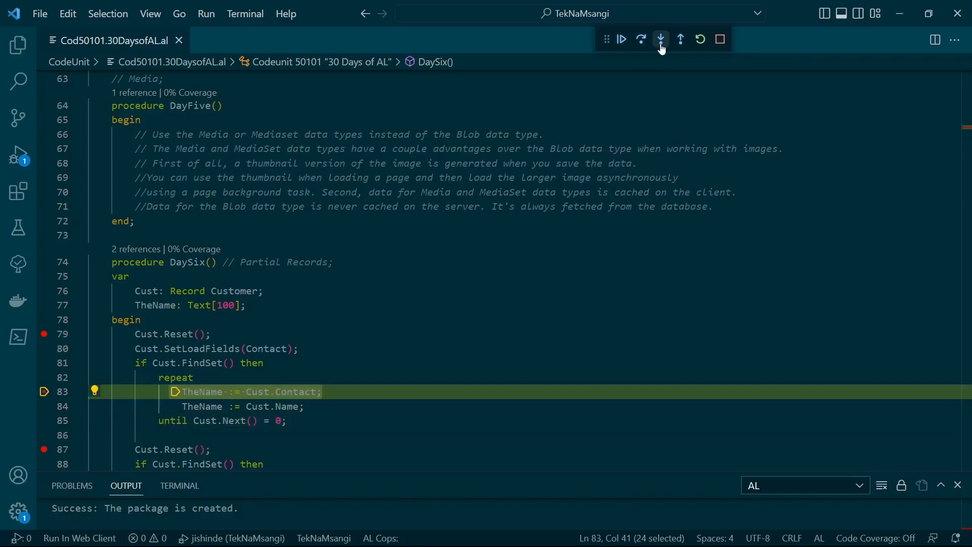
click(661, 39)
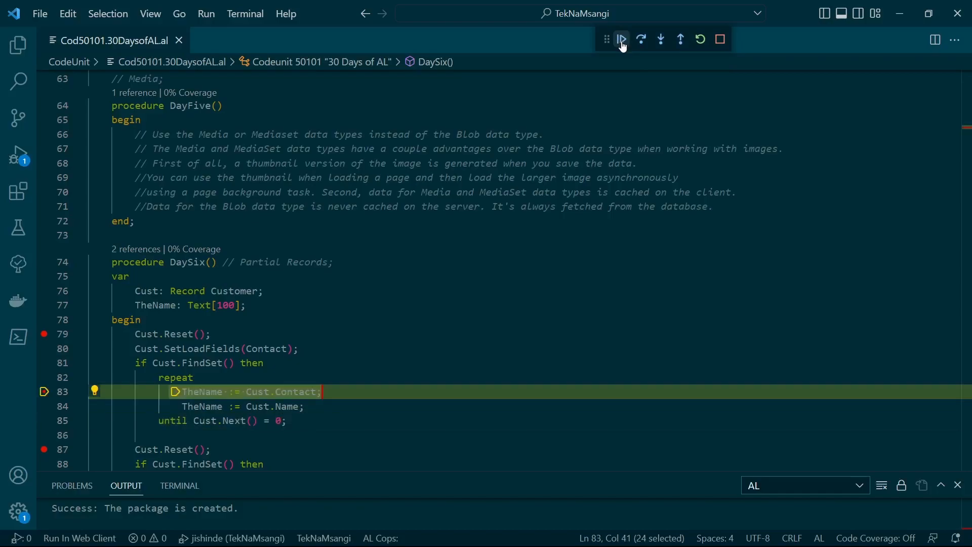
mouse_move(680, 39)
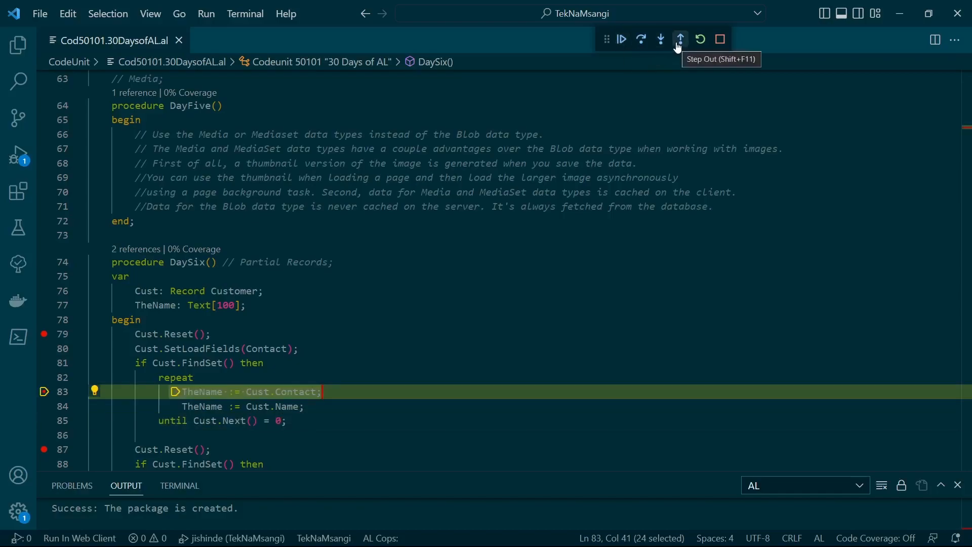
click(680, 39)
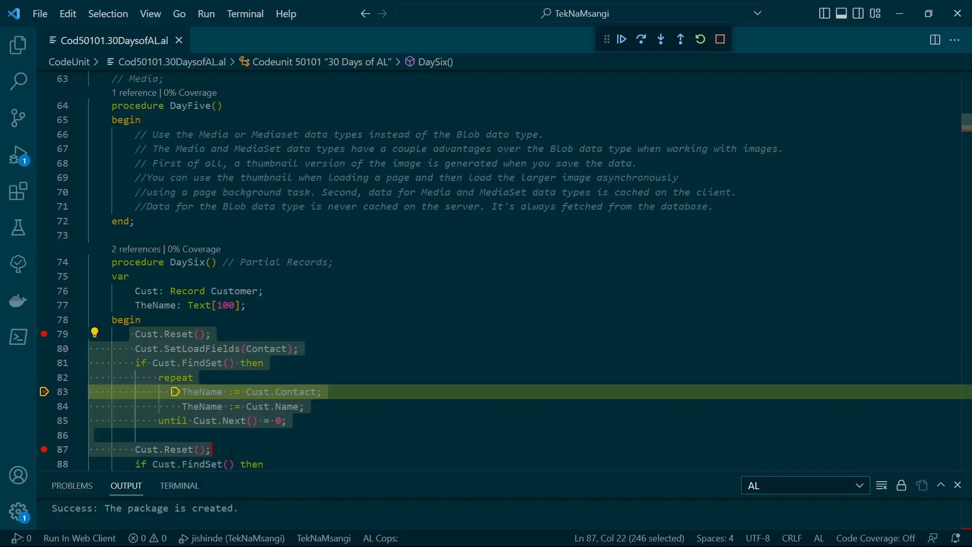
mouse_move(680, 38)
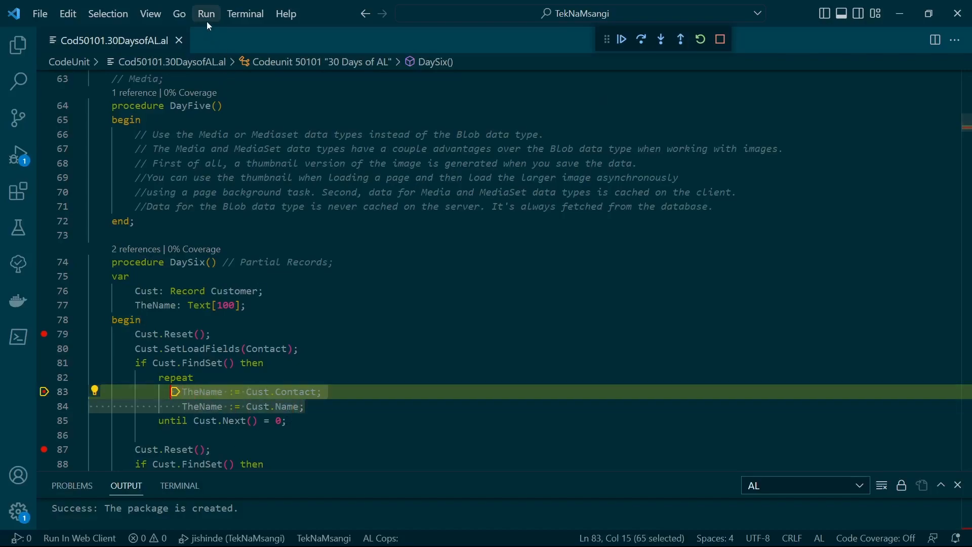
Step: Run ahead to the second Cust.Reset breakpoint on line 87 and step through that loop
click(206, 13)
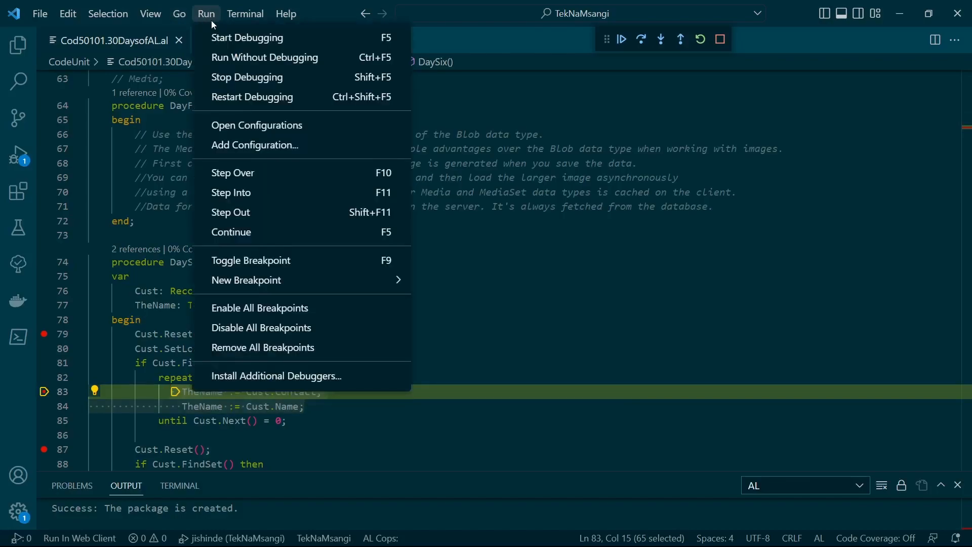
mouse_move(266, 232)
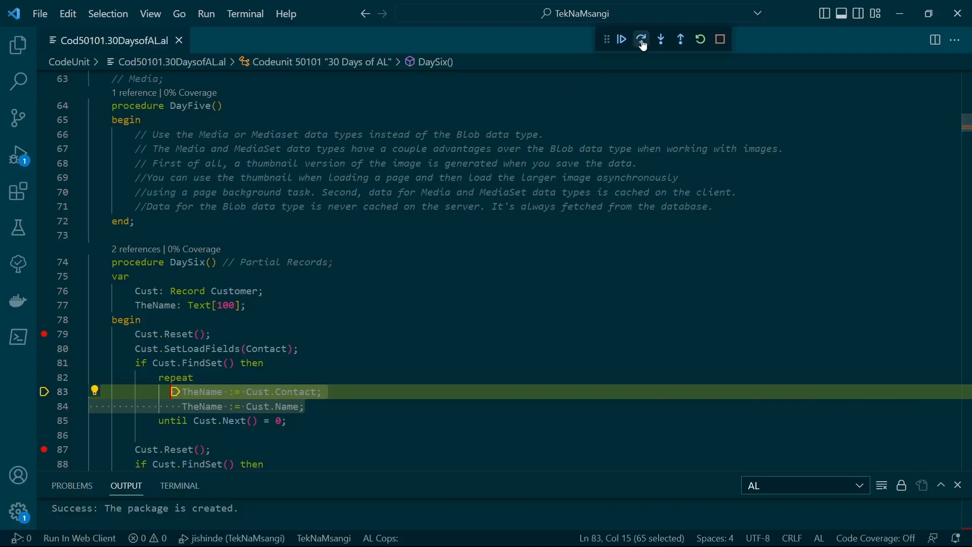
mouse_move(679, 40)
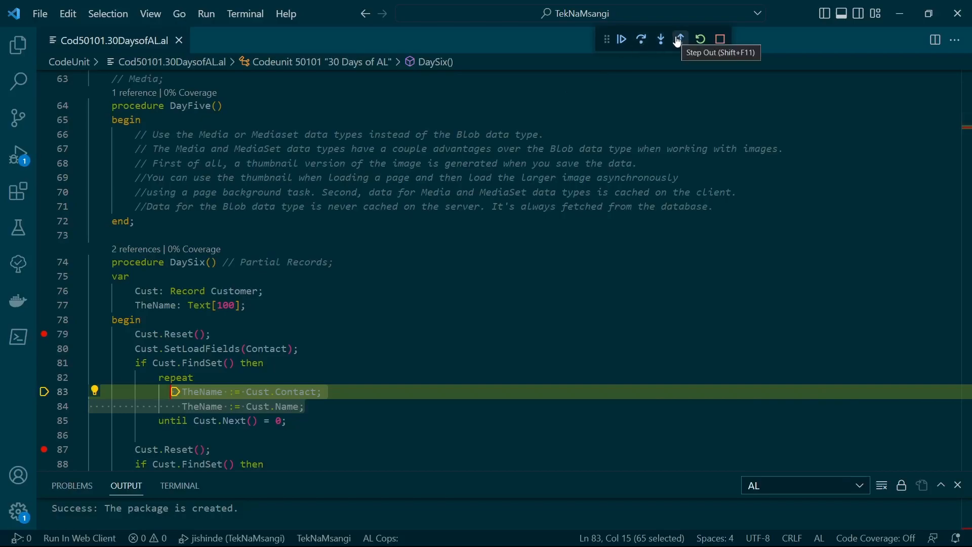
click(679, 39)
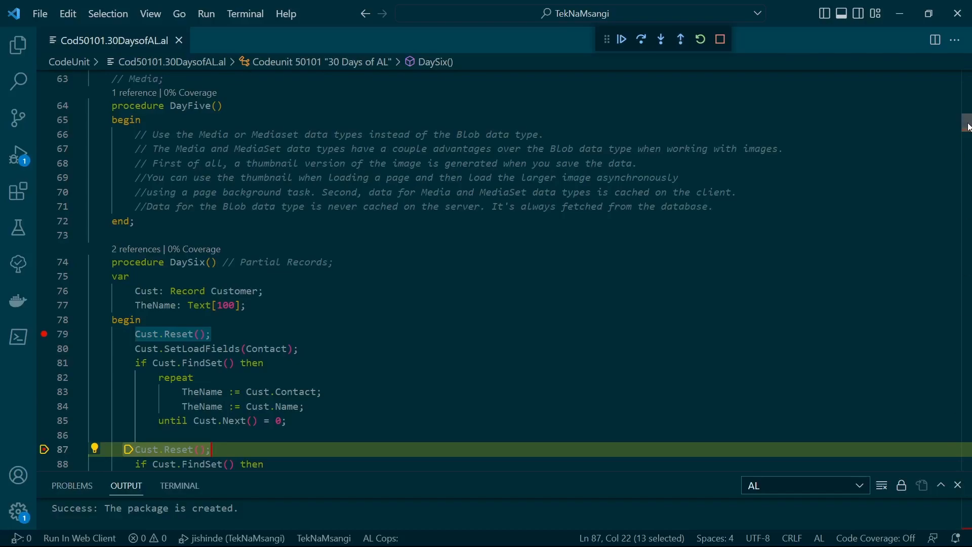
scroll(down, 3)
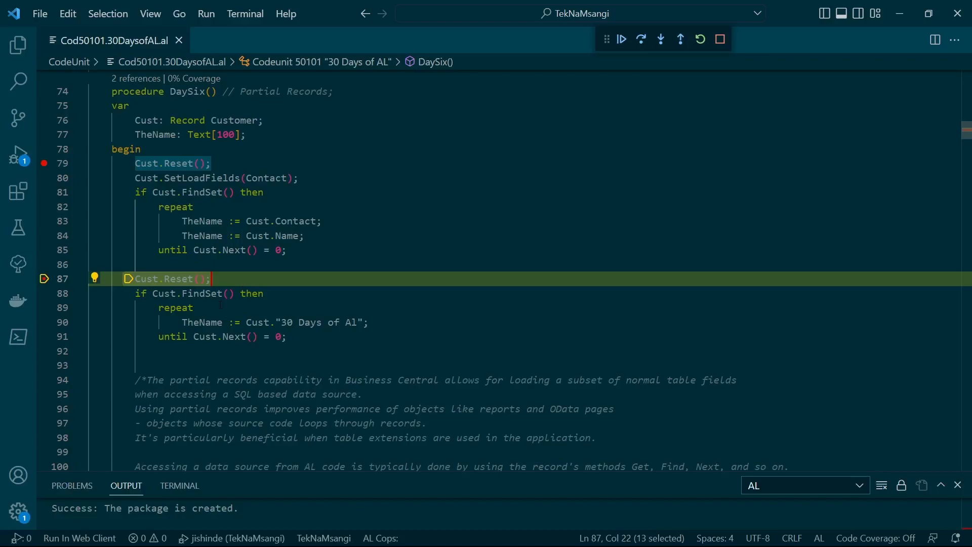
mouse_move(681, 39)
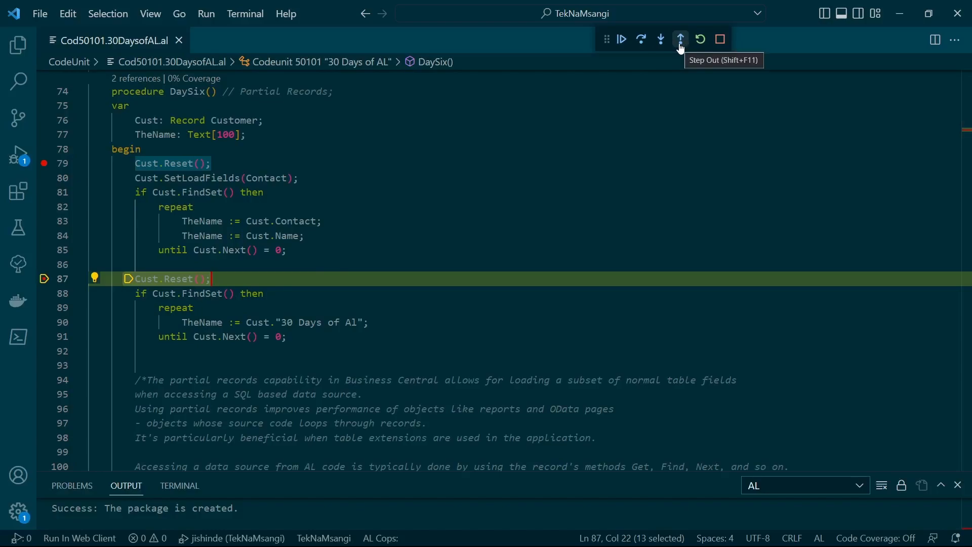
mouse_move(660, 39)
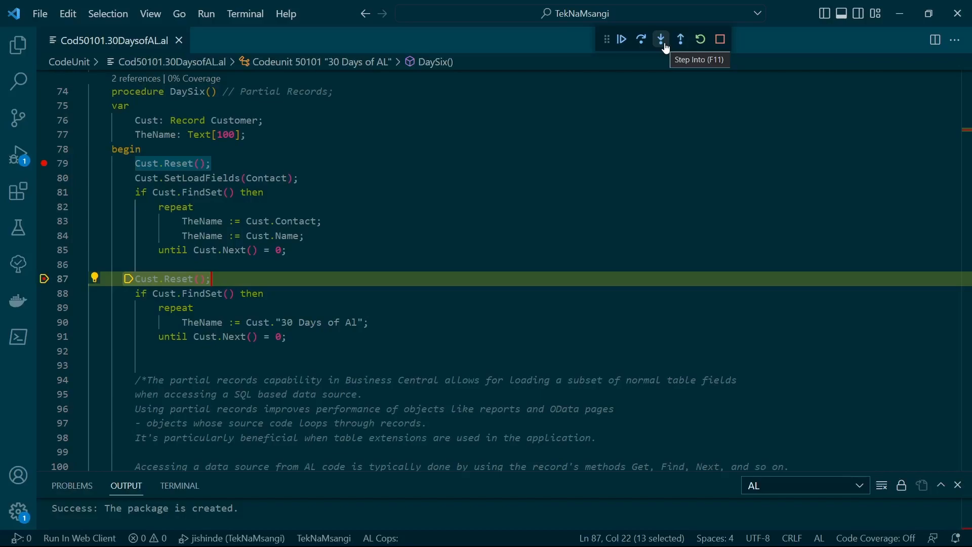
click(661, 39)
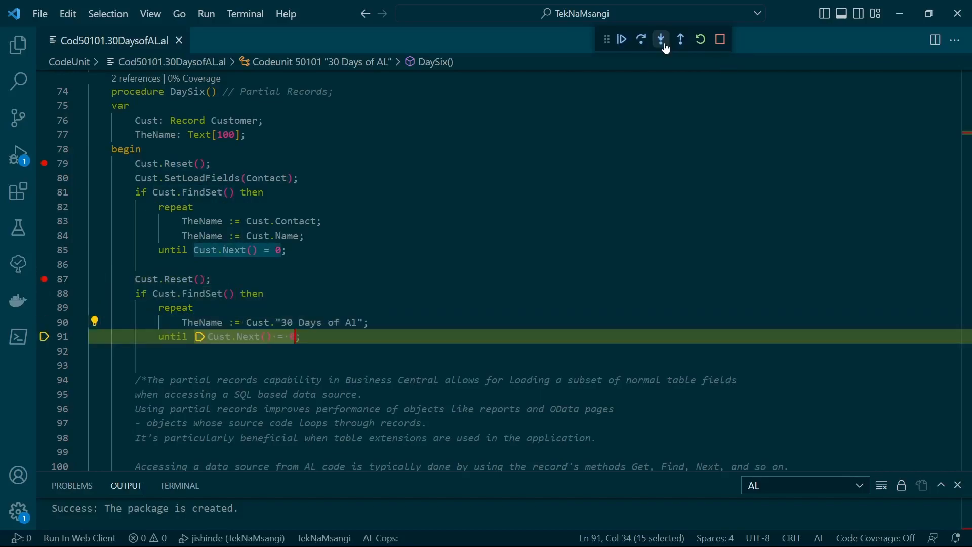
Step: Step out to the DaySix() call on line 126 in DaySeven and show the Run and Debug panel
click(680, 39)
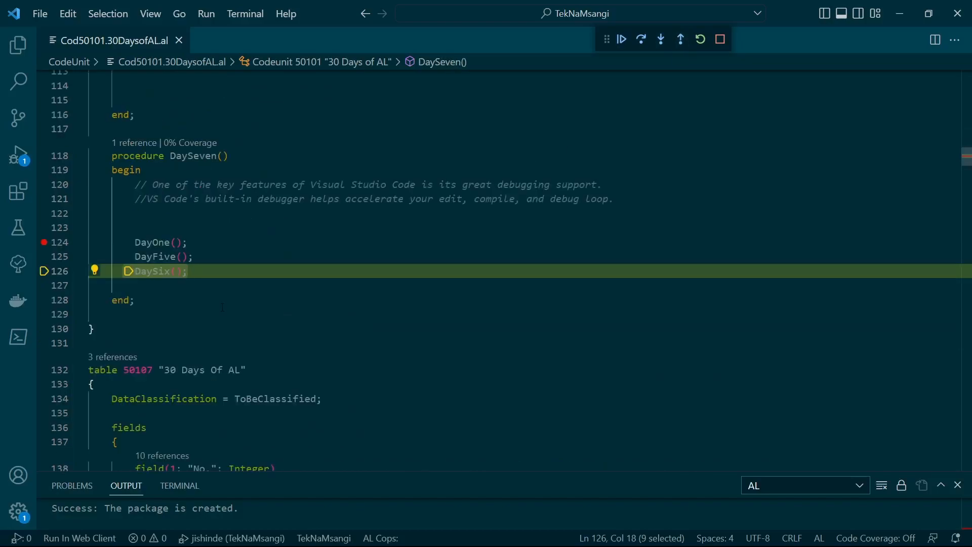
mouse_move(616, 67)
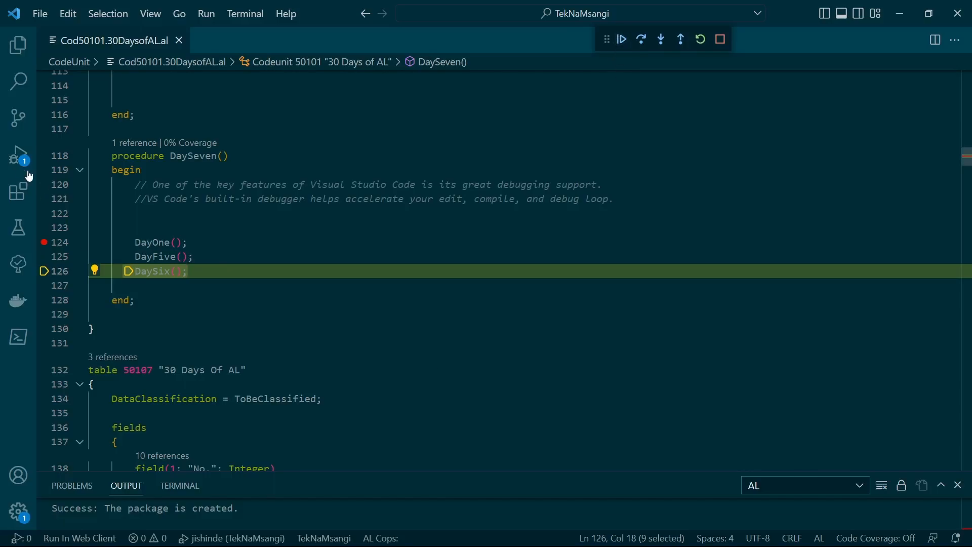
click(19, 152)
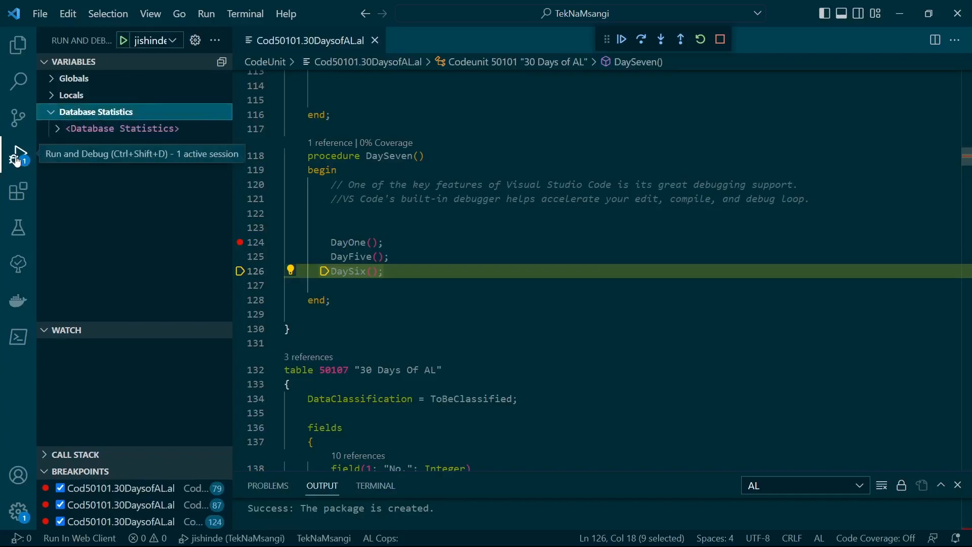
mouse_move(65, 135)
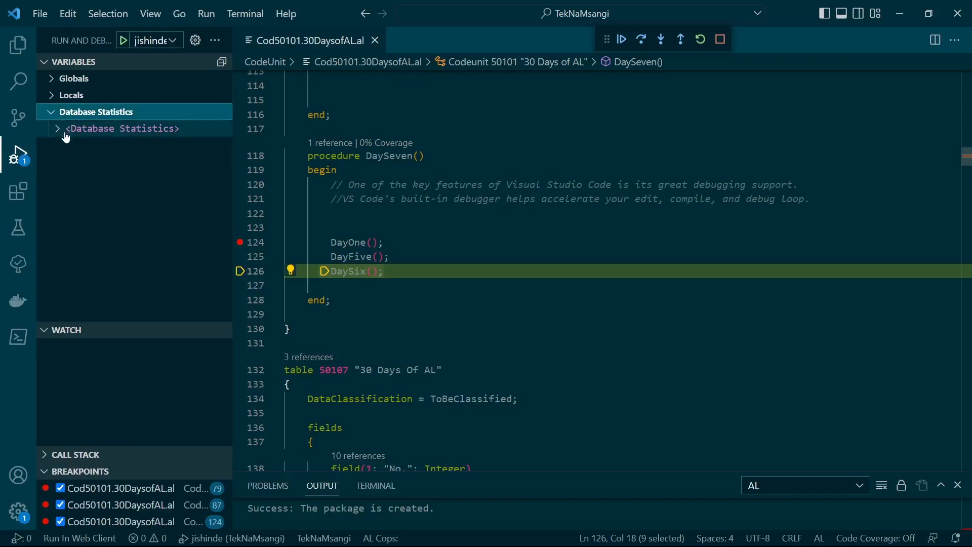
click(56, 128)
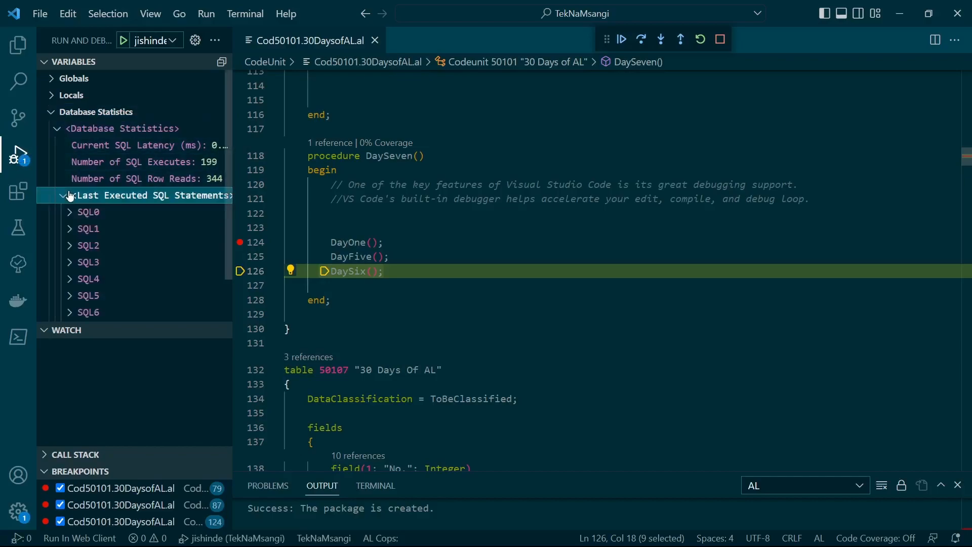
click(81, 212)
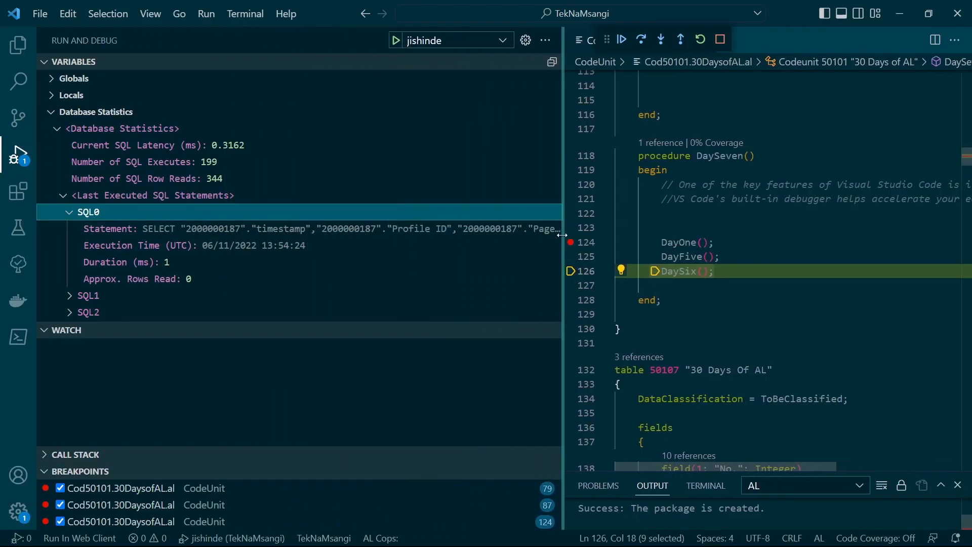
click(70, 212)
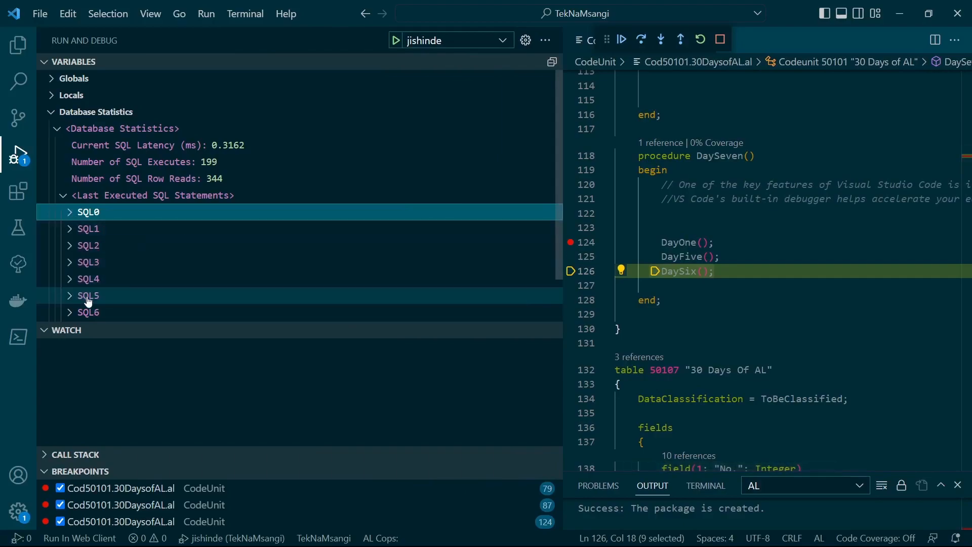
click(88, 312)
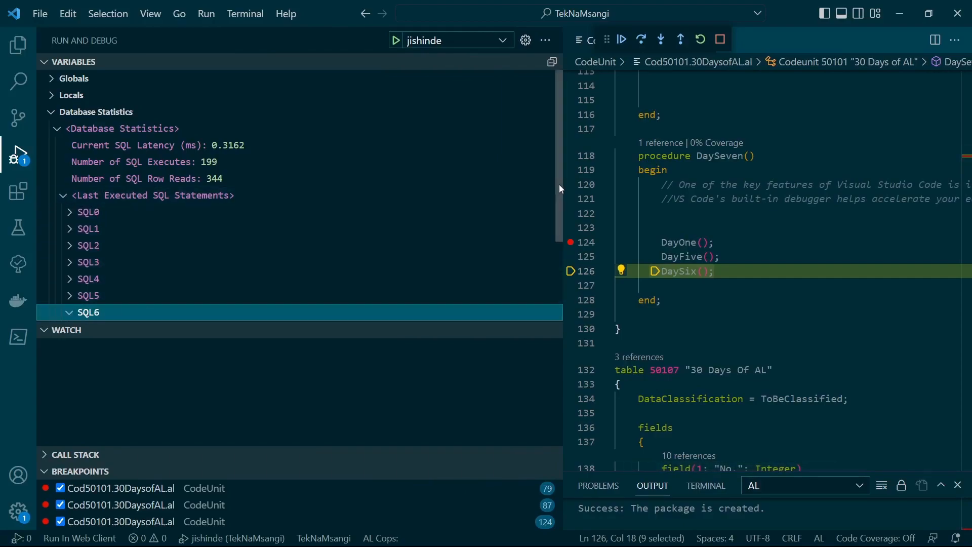
click(87, 312)
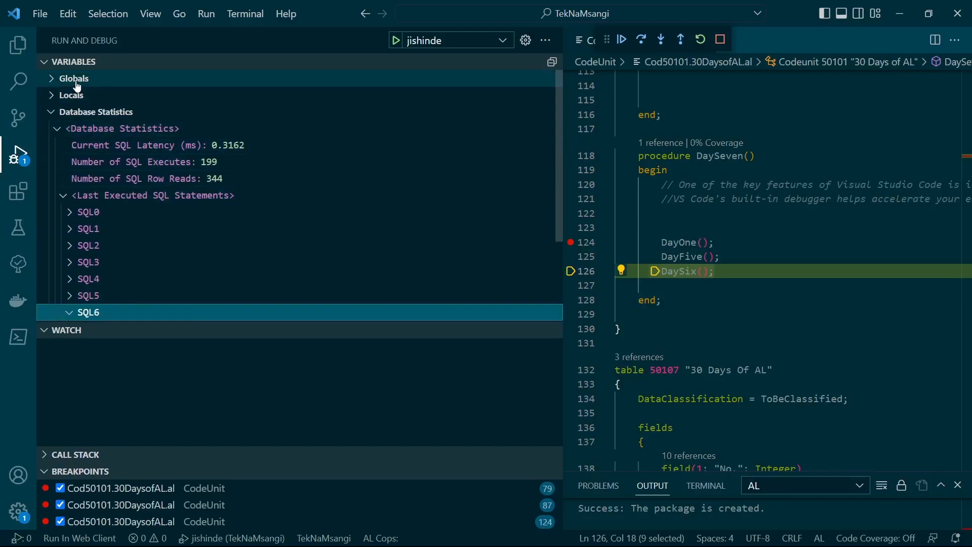
click(71, 95)
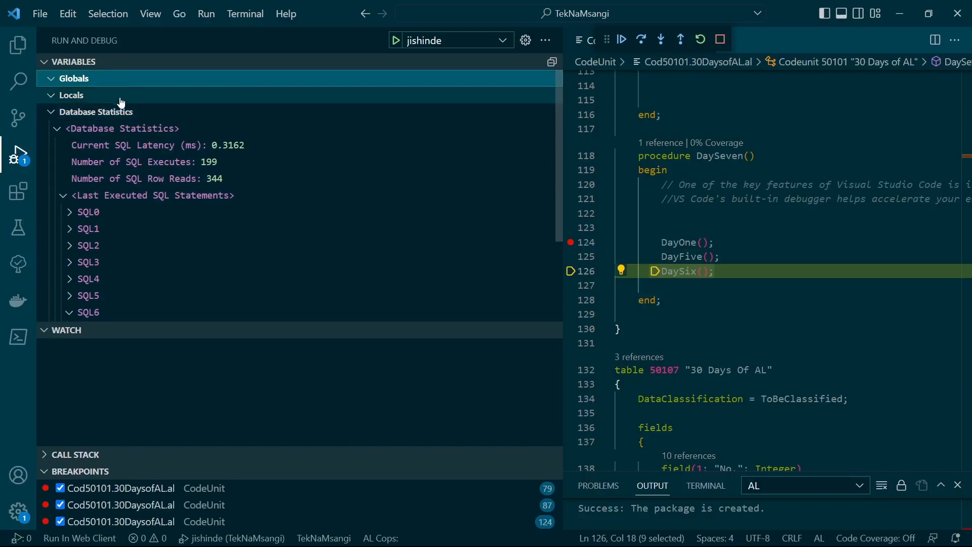
mouse_move(321, 396)
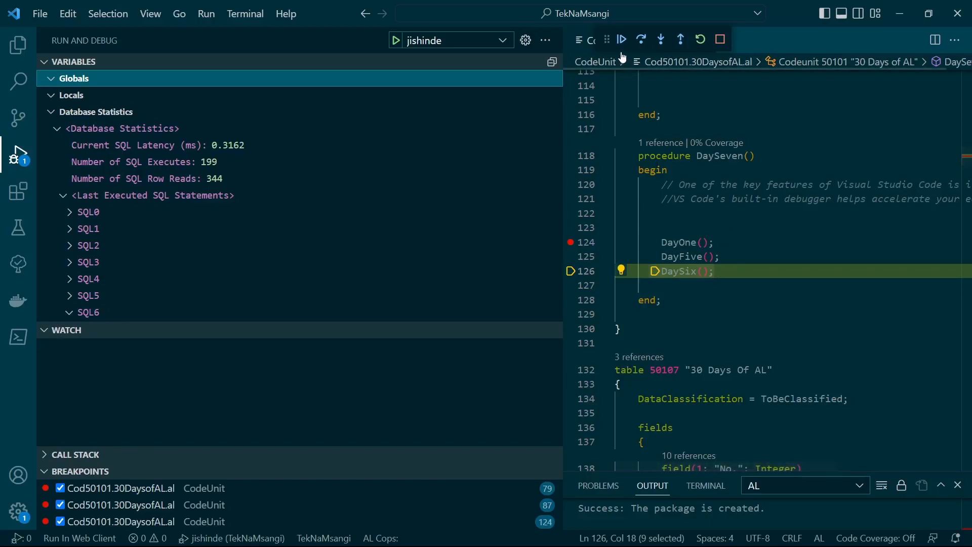
Step: Let the run finish and dismiss the resulting Business Central message with OK
click(622, 40)
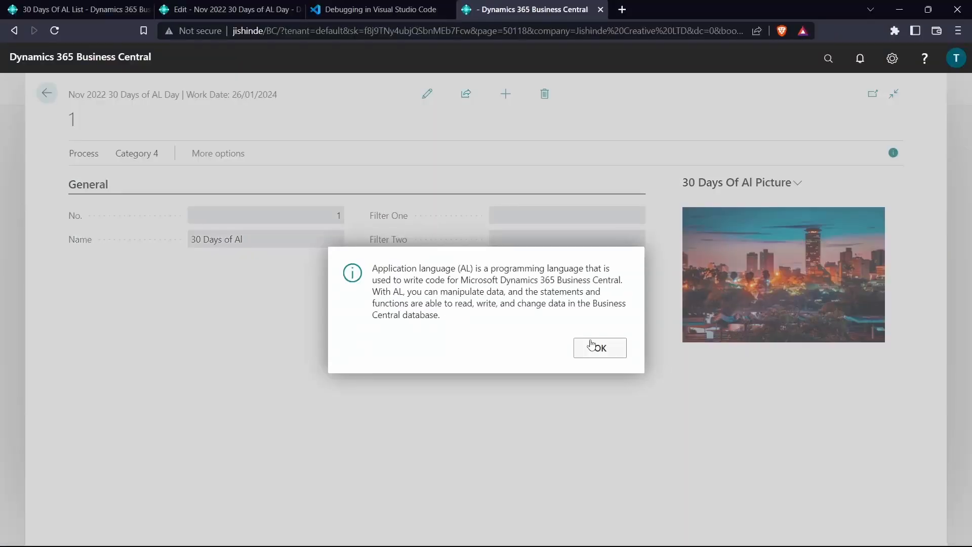
click(599, 347)
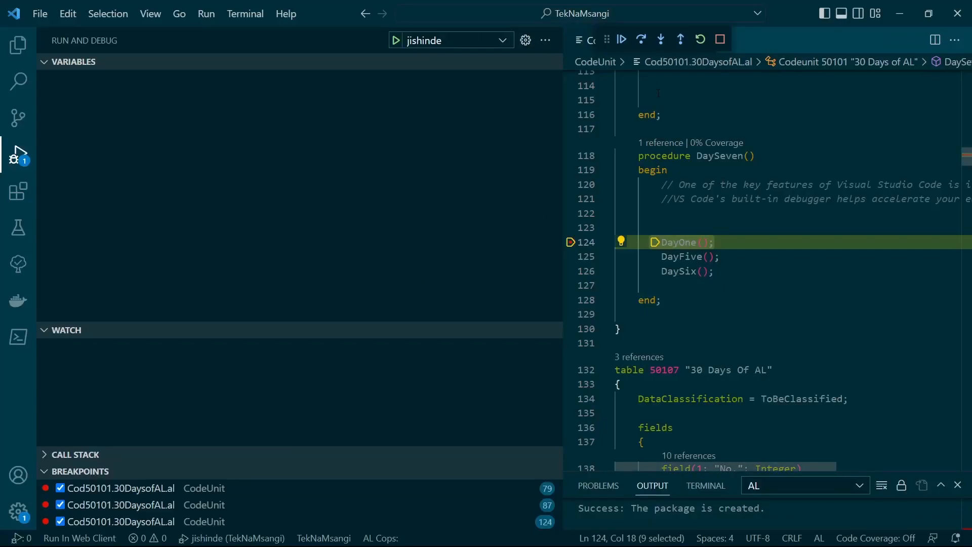
Step: Step over the DayOne and DayFive calls so line 126 DaySix() is current
click(640, 40)
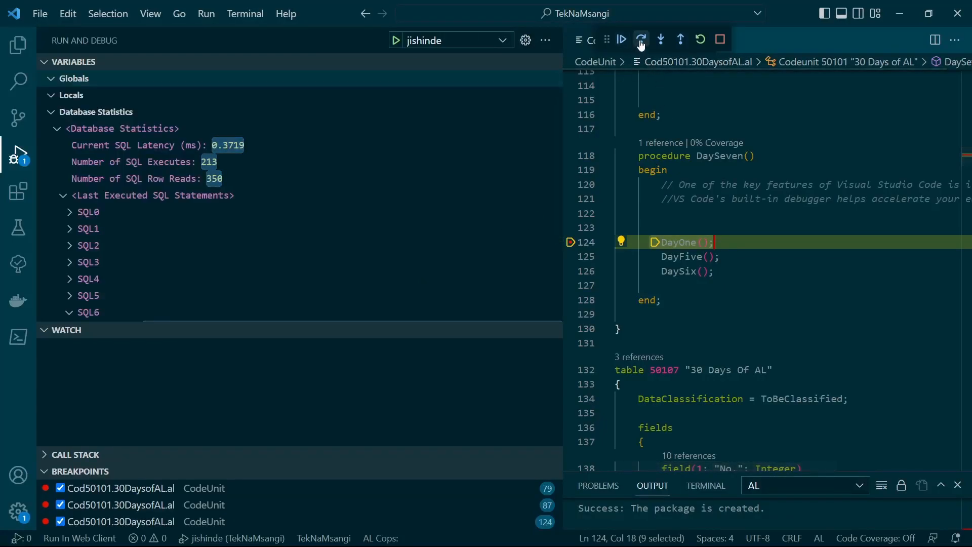
click(660, 40)
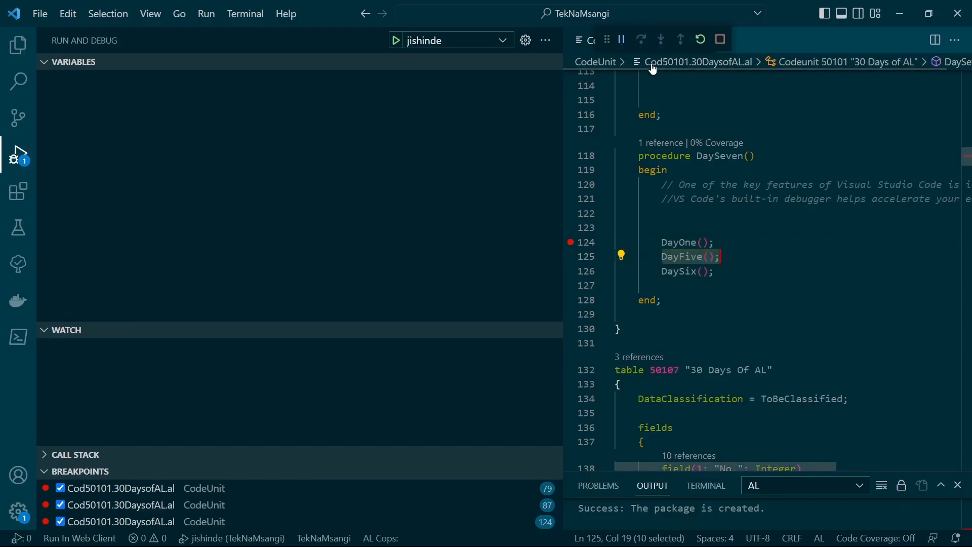
click(640, 40)
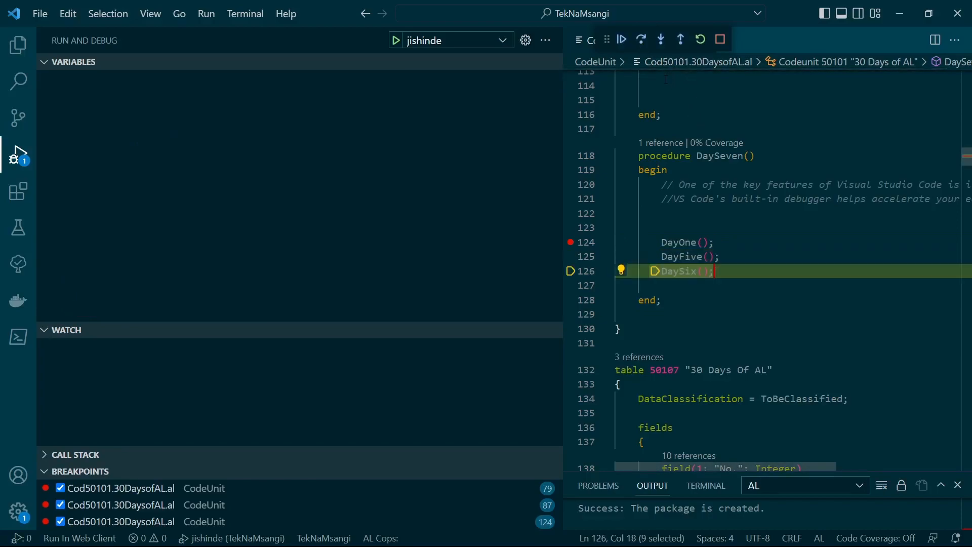
mouse_move(661, 39)
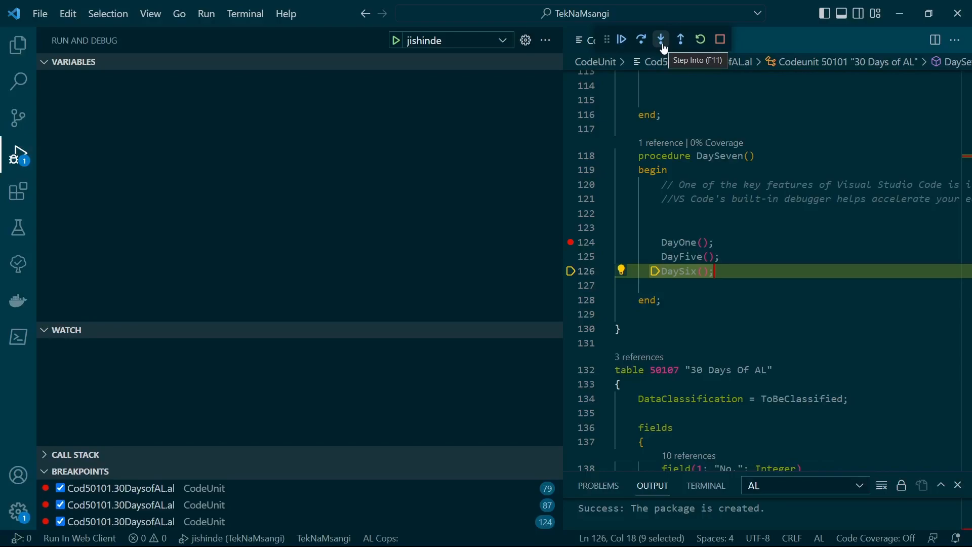
Step: Step into DaySix and glance at the Locals and Database Statistics sections
click(661, 39)
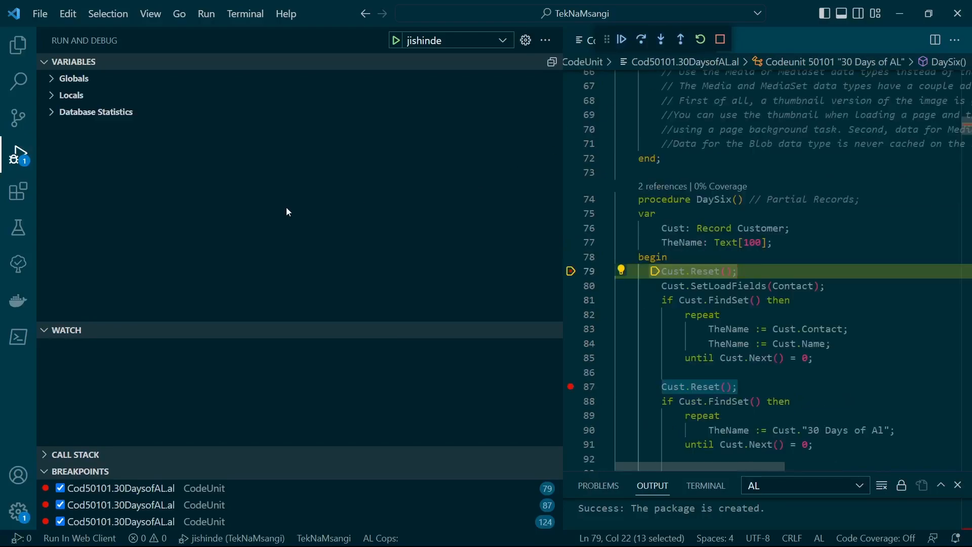
click(71, 95)
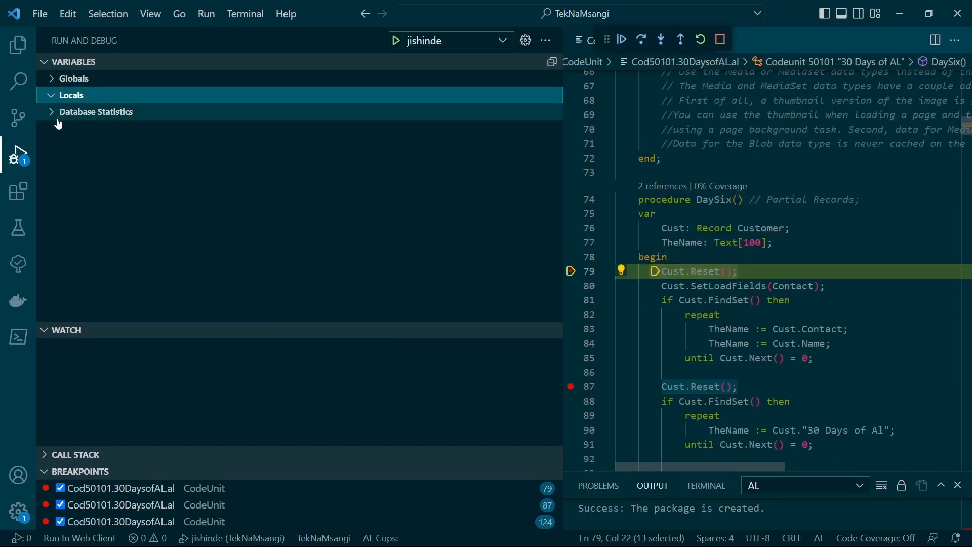
click(71, 95)
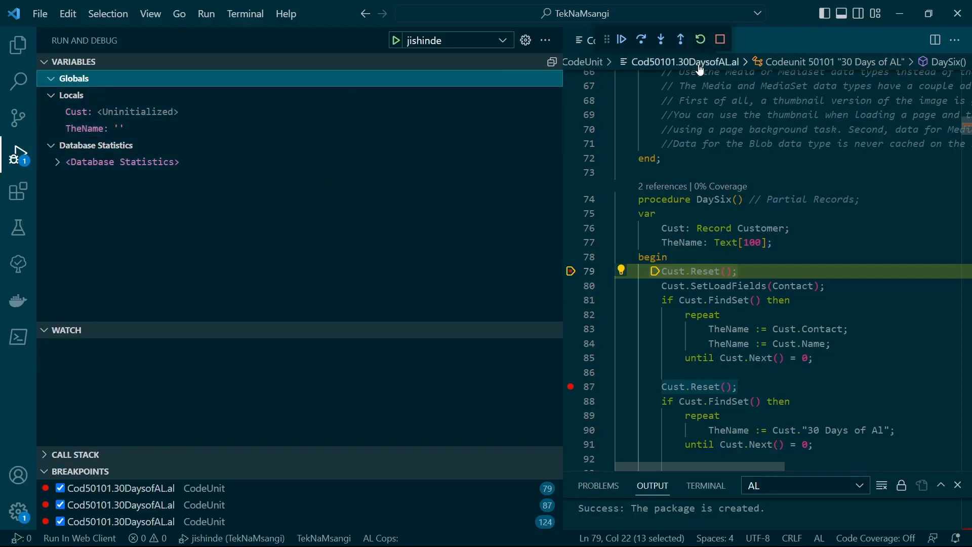
Step: Step over Cust.Reset, SetLoadFields, FindSet and the Contact assignment to line 84
click(640, 39)
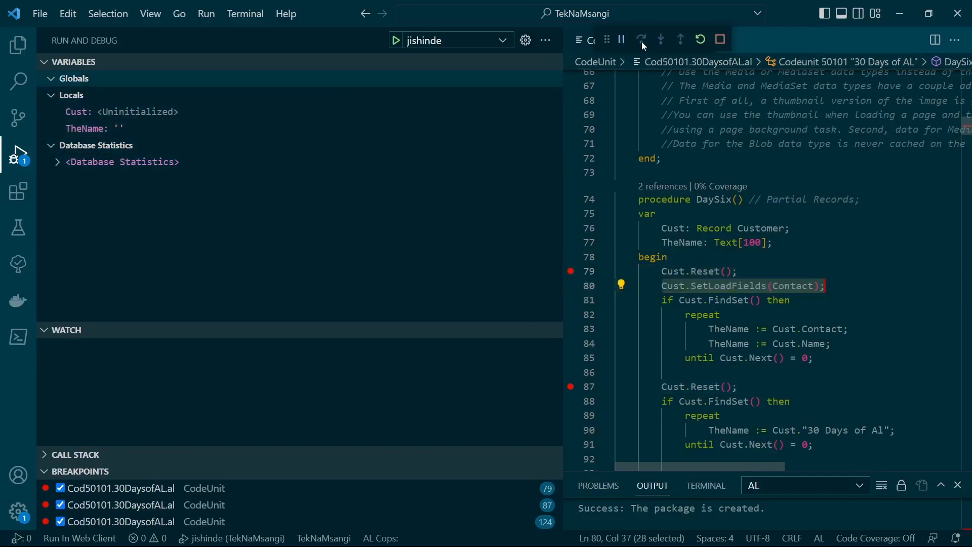
click(73, 62)
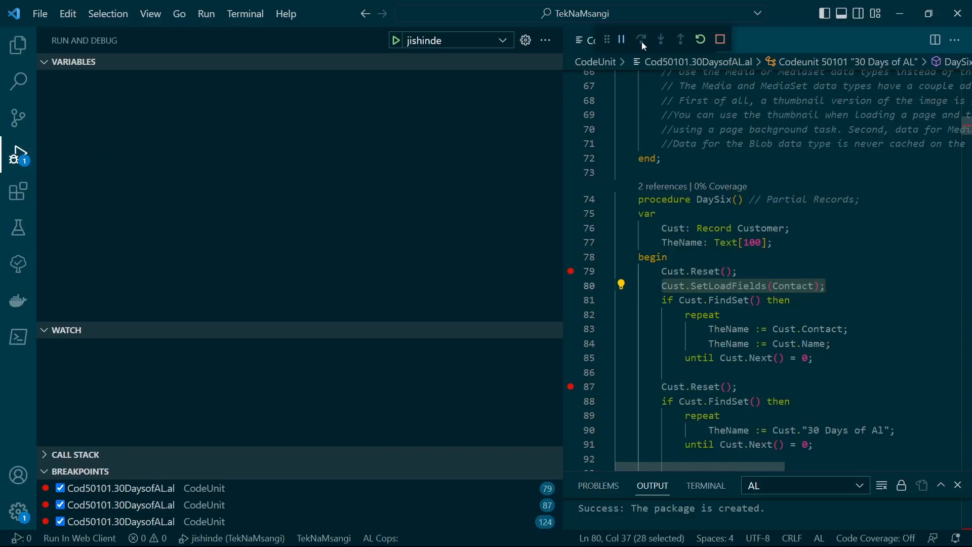
click(641, 40)
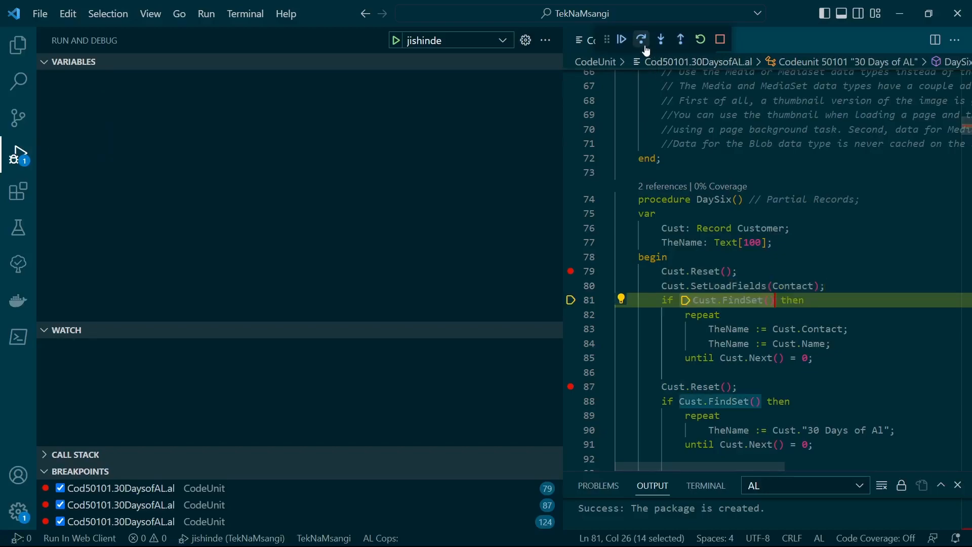
click(620, 40)
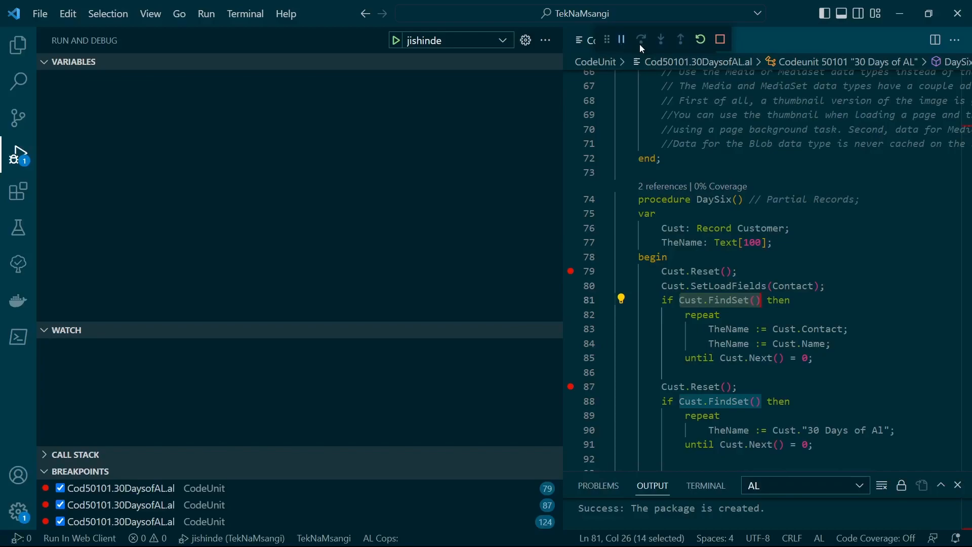
click(641, 40)
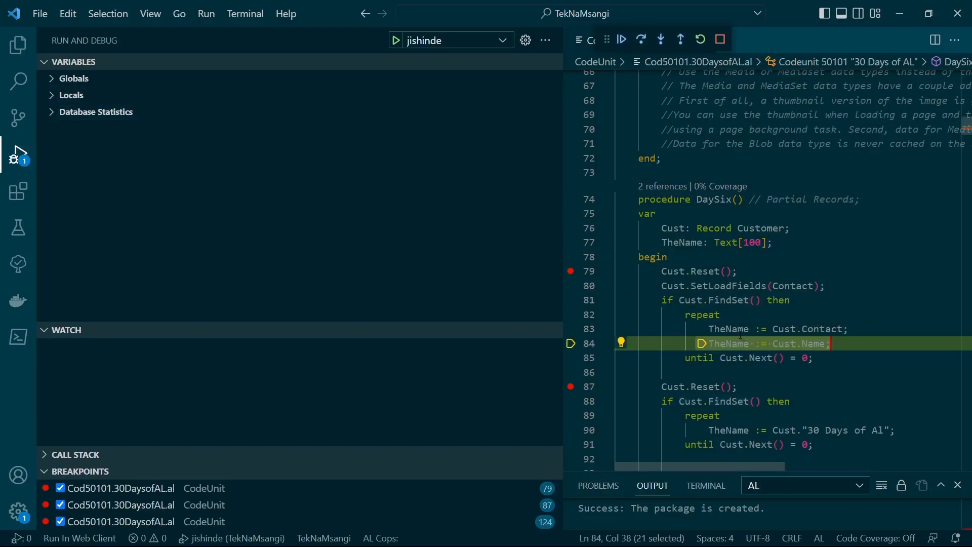
Step: Expand Locals > Cust and the globals, showing TheName as 'Mr. Mike Nash'
click(72, 95)
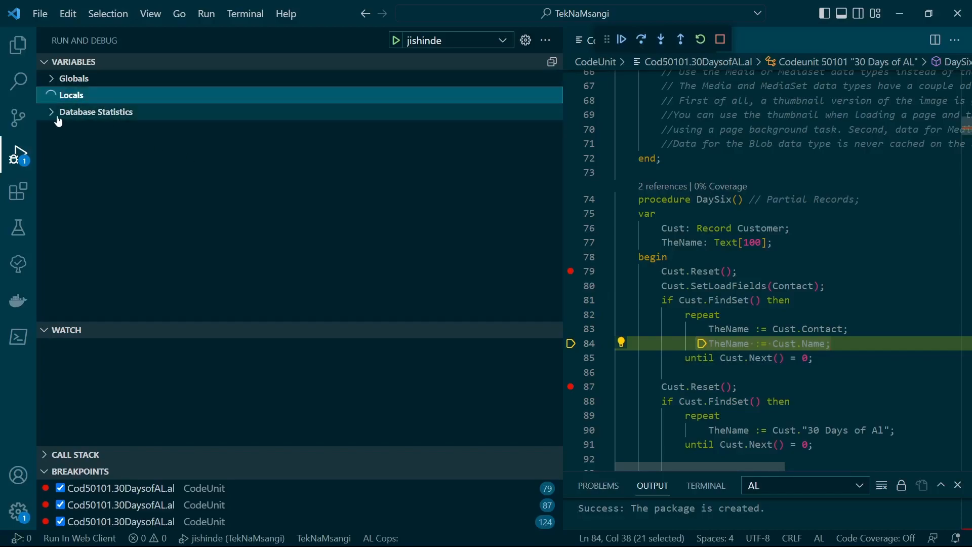
click(50, 95)
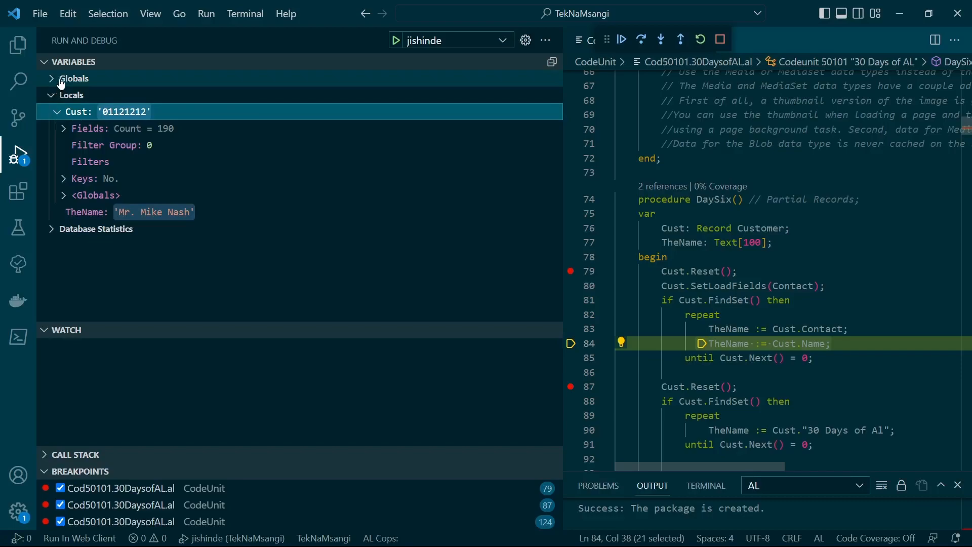
click(73, 78)
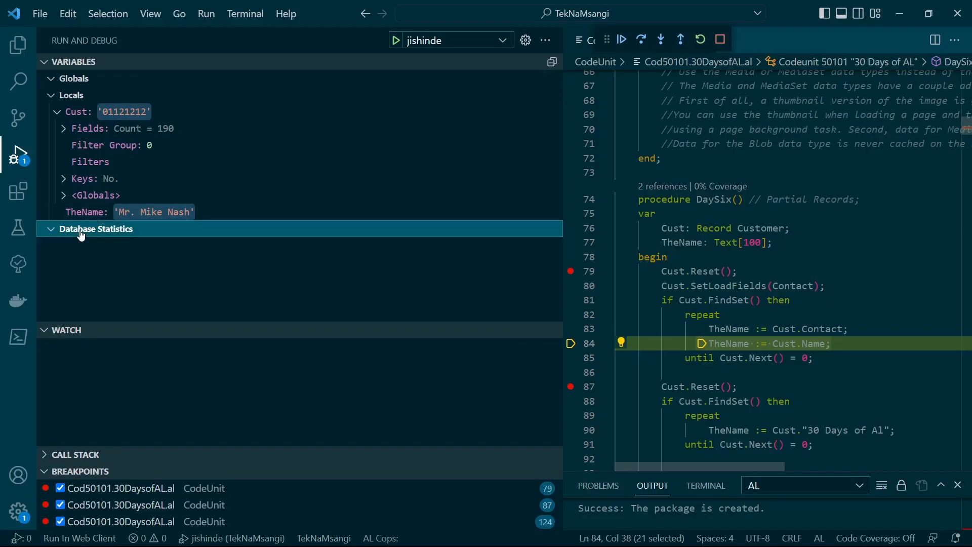
Step: Expand Database Statistics to show the current SQL latency and row/statement counts
click(79, 229)
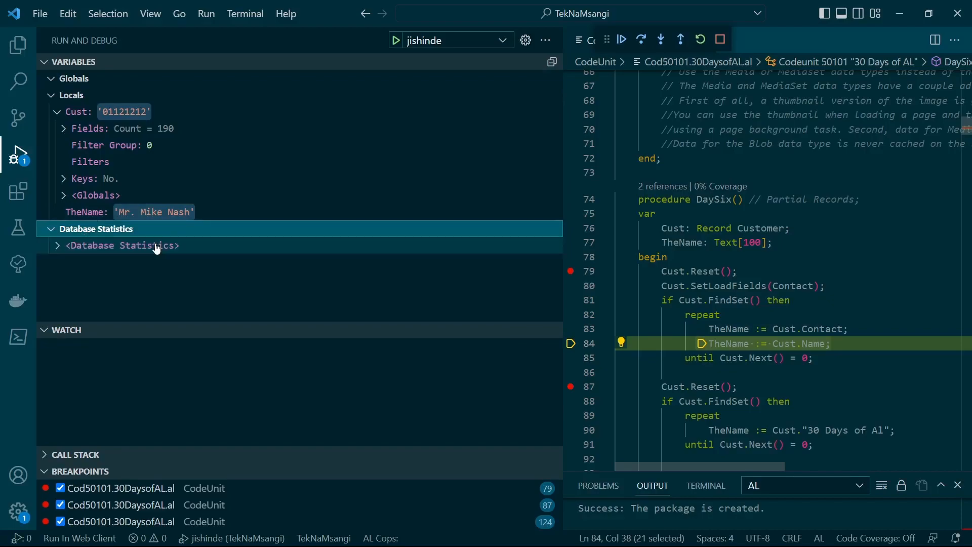
click(121, 245)
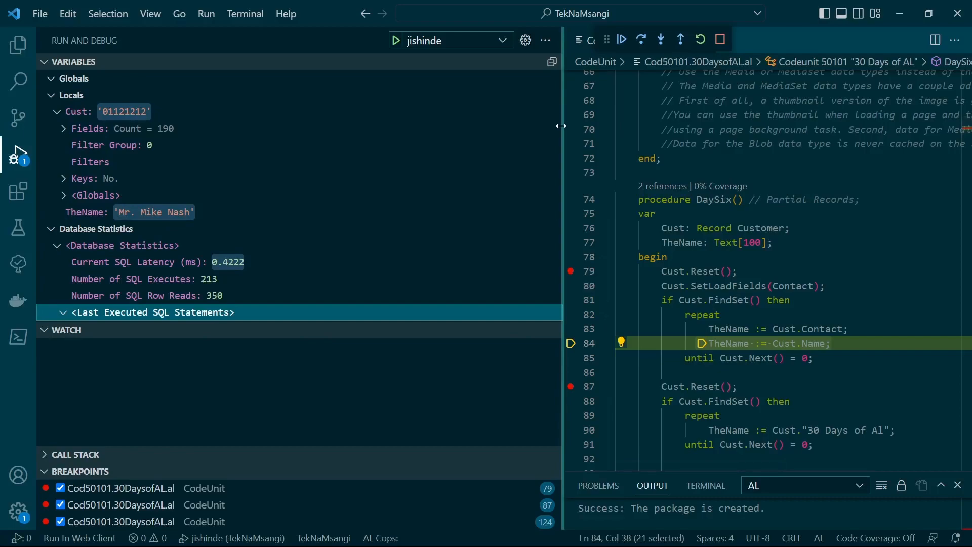
Step: Expand Last Executed SQL Statements > SQL9 showing its IF EXISTS query, duration and rows read
click(62, 312)
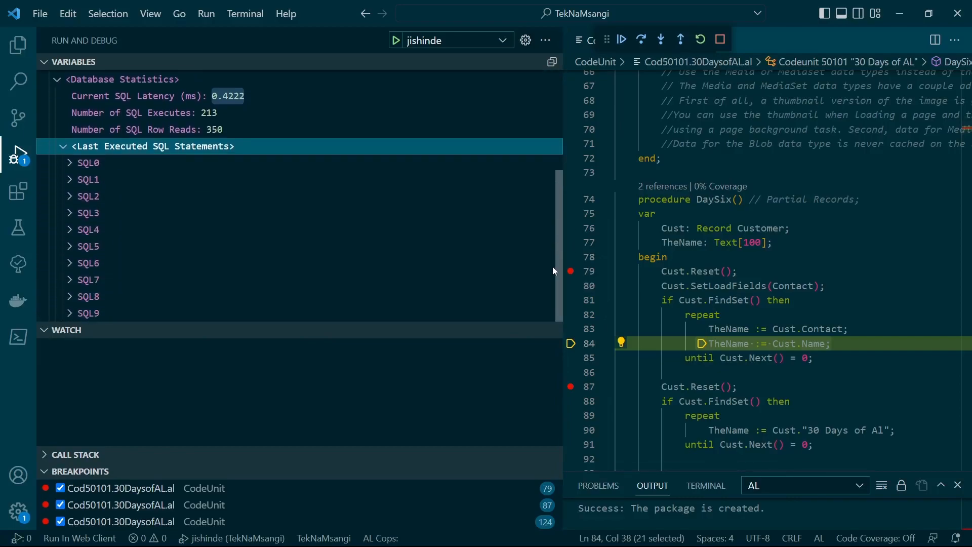
click(88, 313)
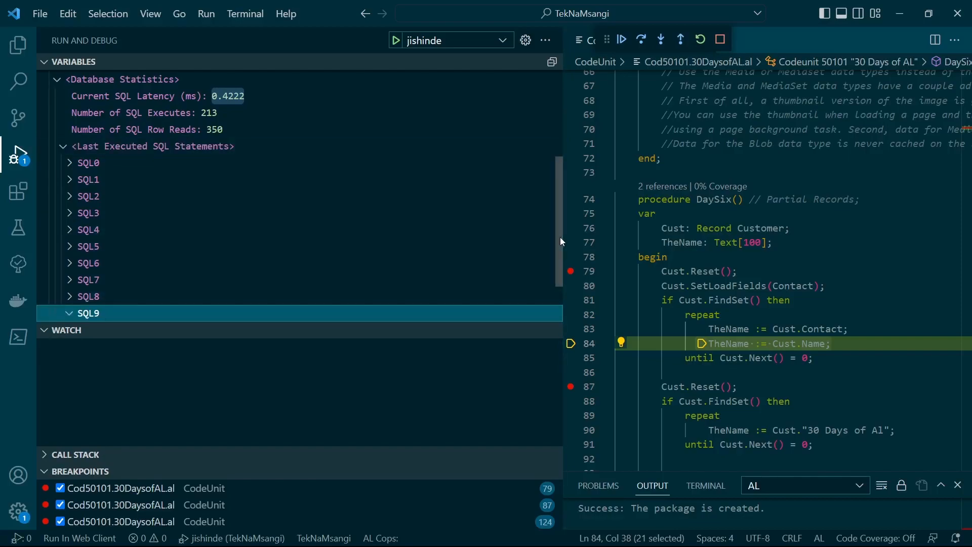
click(88, 313)
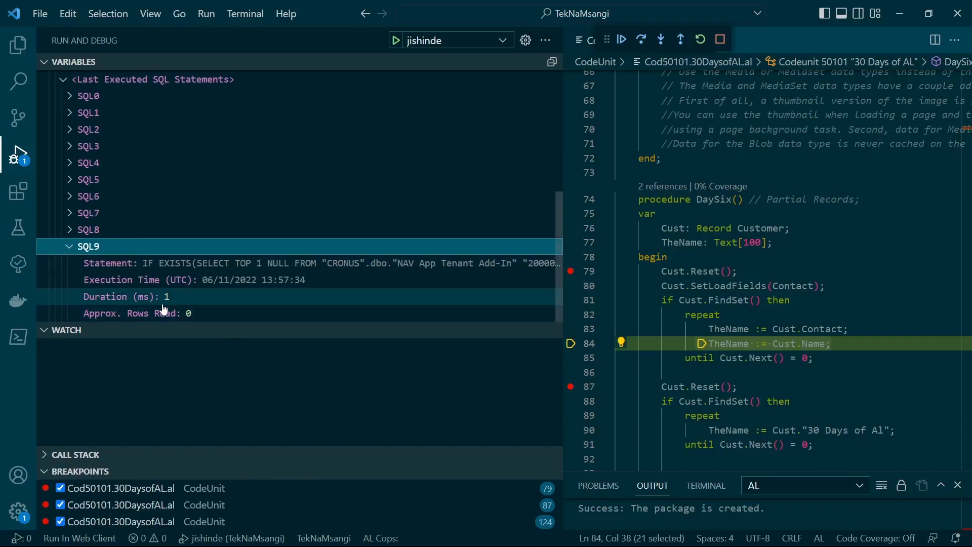
mouse_move(274, 305)
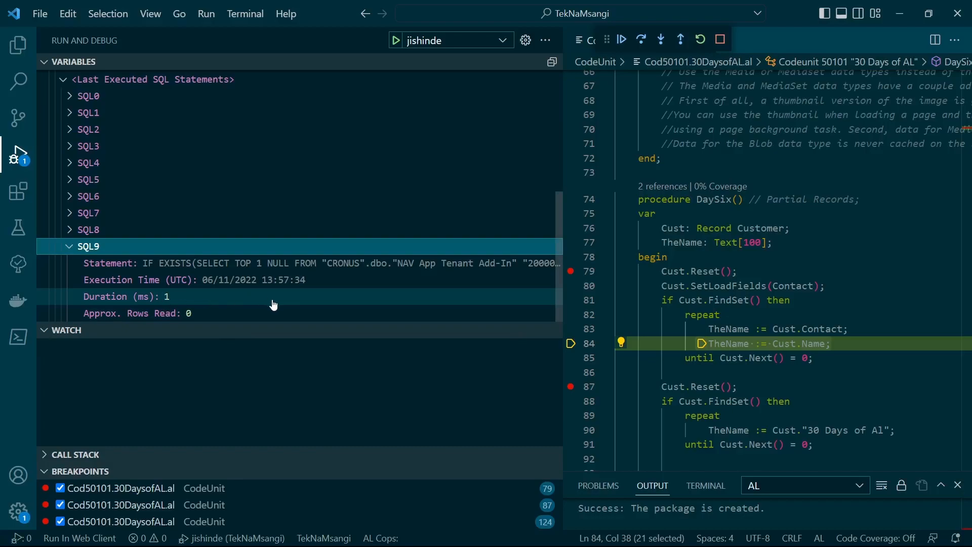